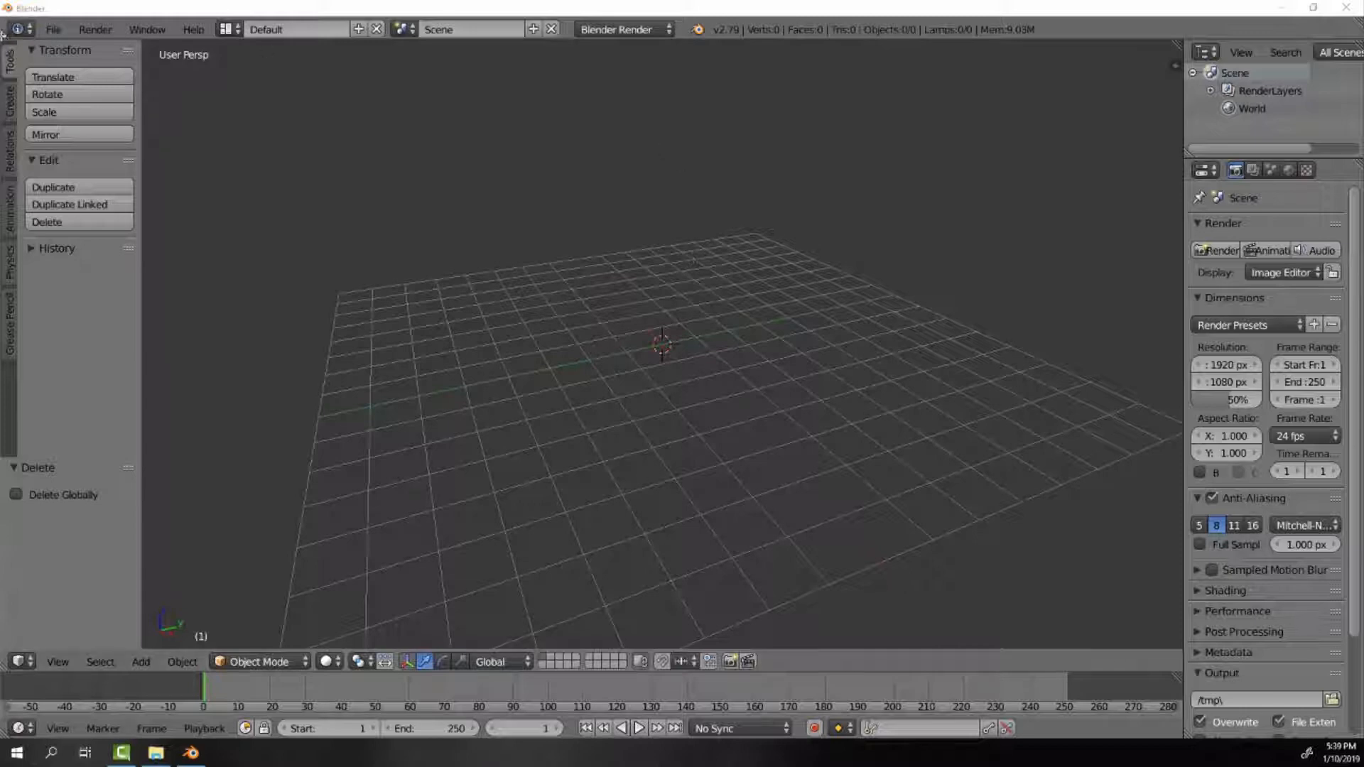
Reach the User Preferences through the File menu.
click(51, 29)
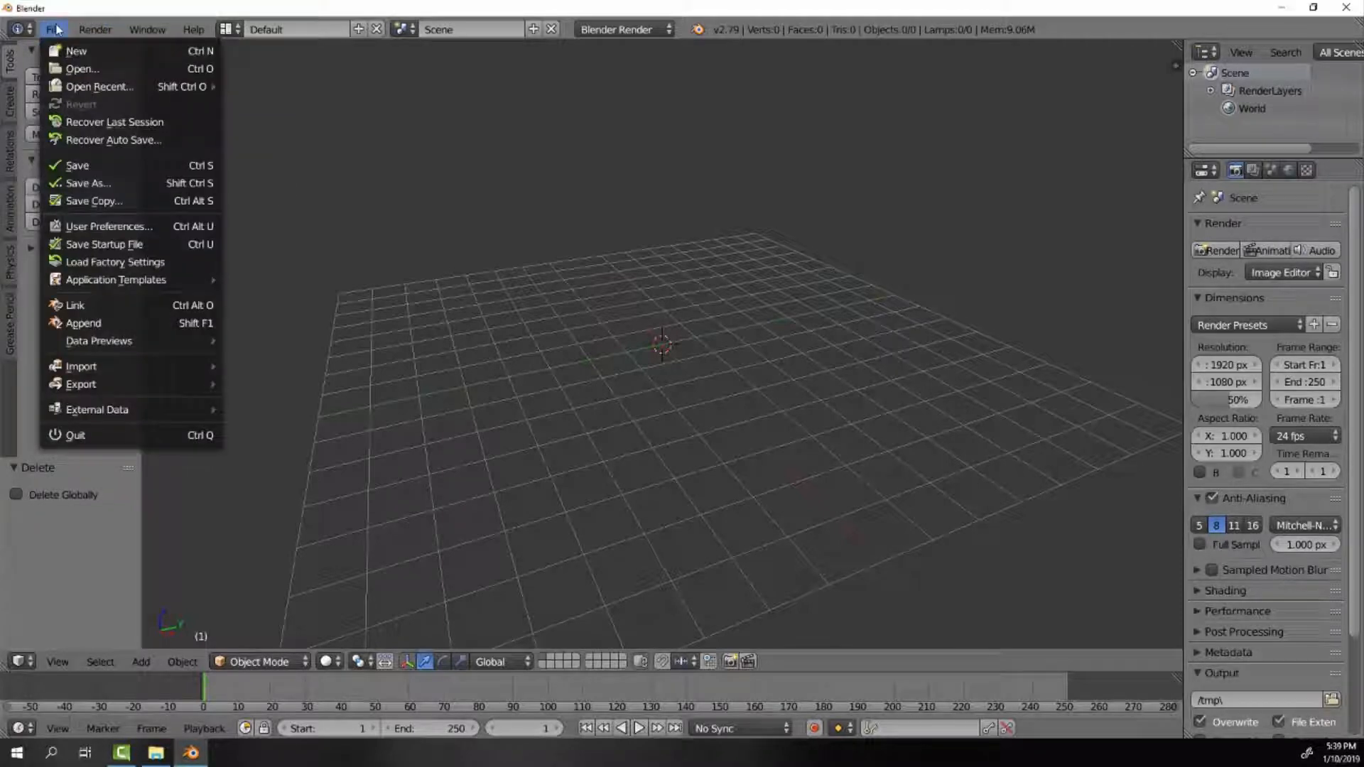
mouse_move(139, 289)
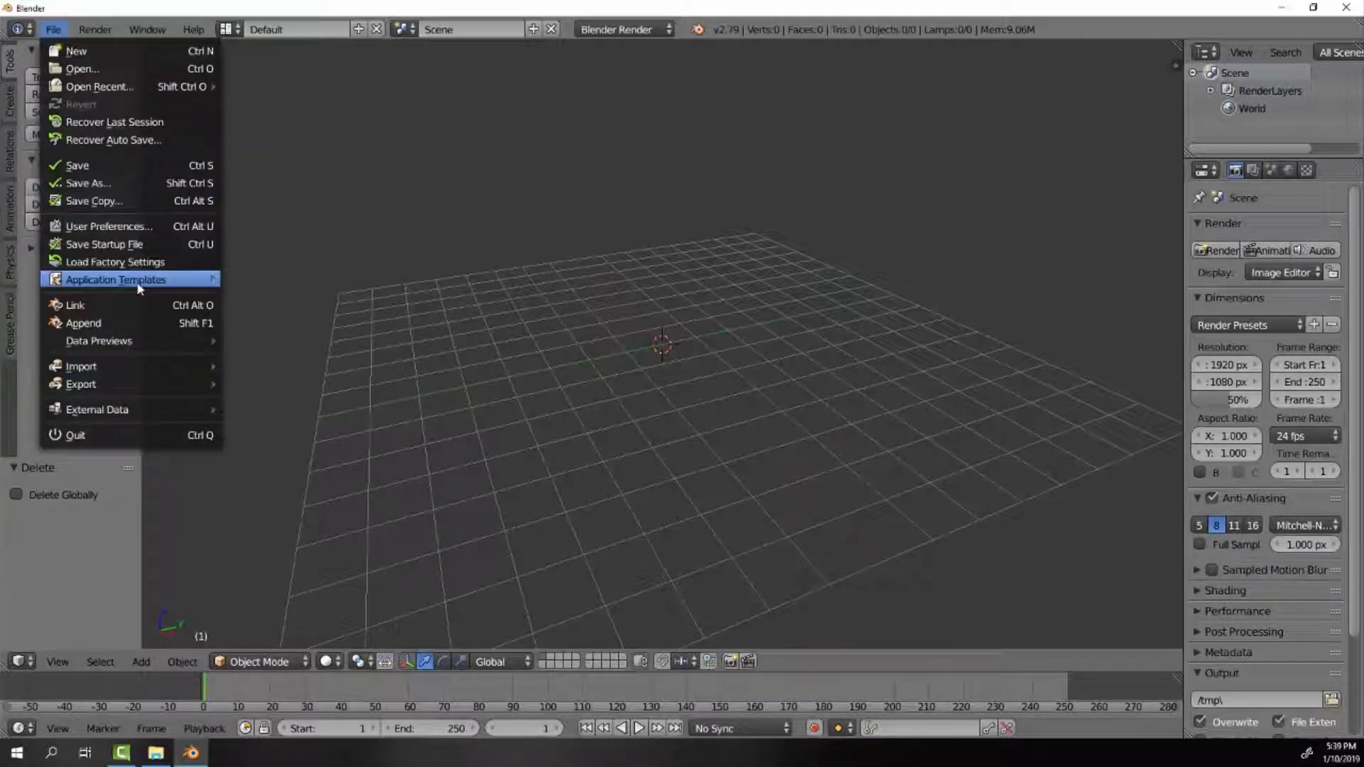
mouse_move(140, 286)
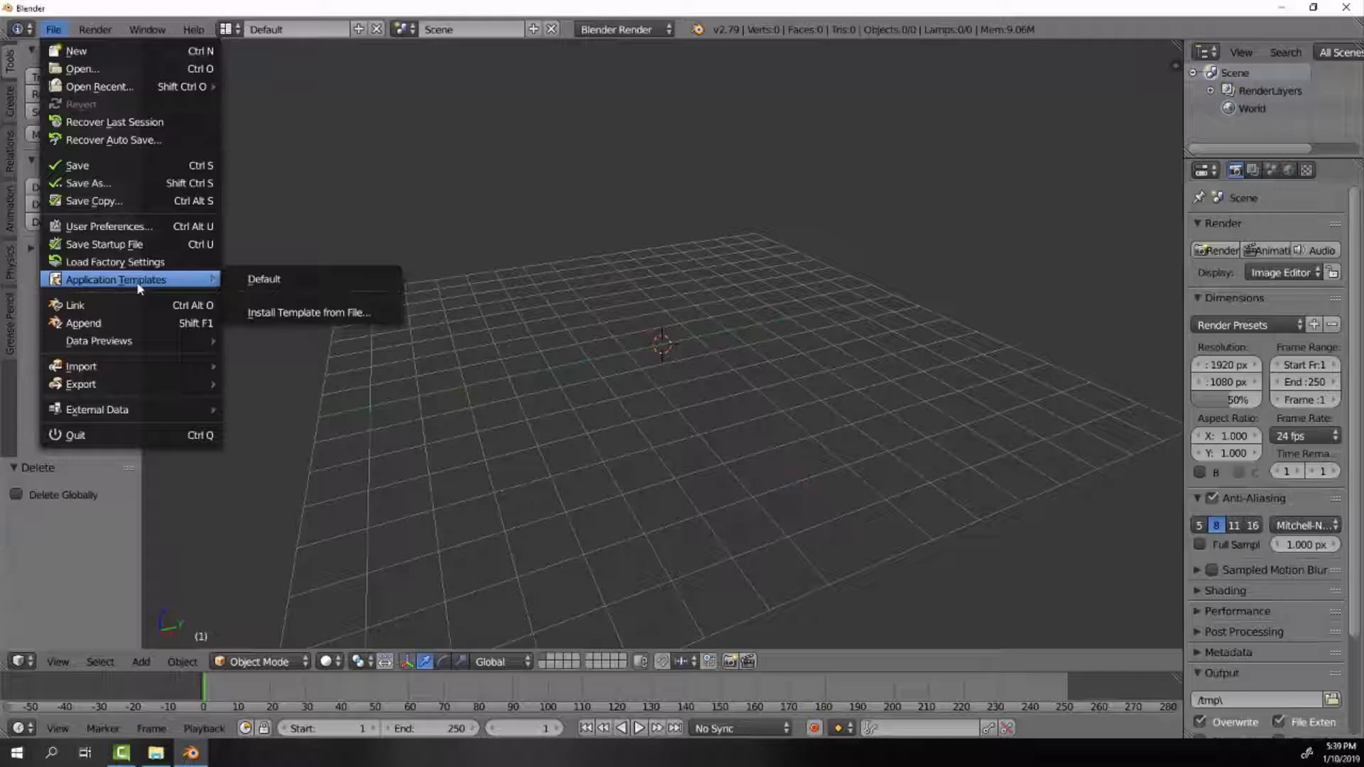
mouse_move(109, 227)
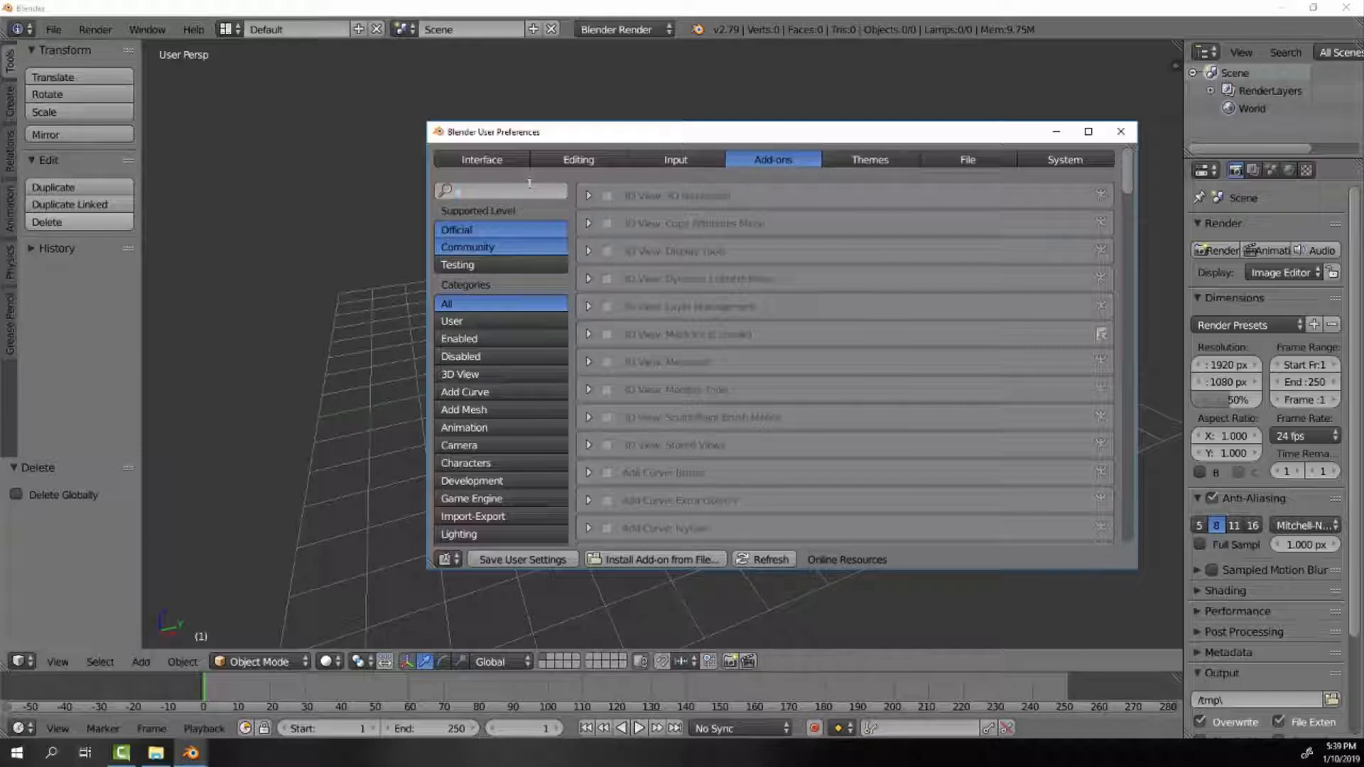
Search 'extra', enable Add Mesh: Extra Objects and close the preferences.
text(extra)
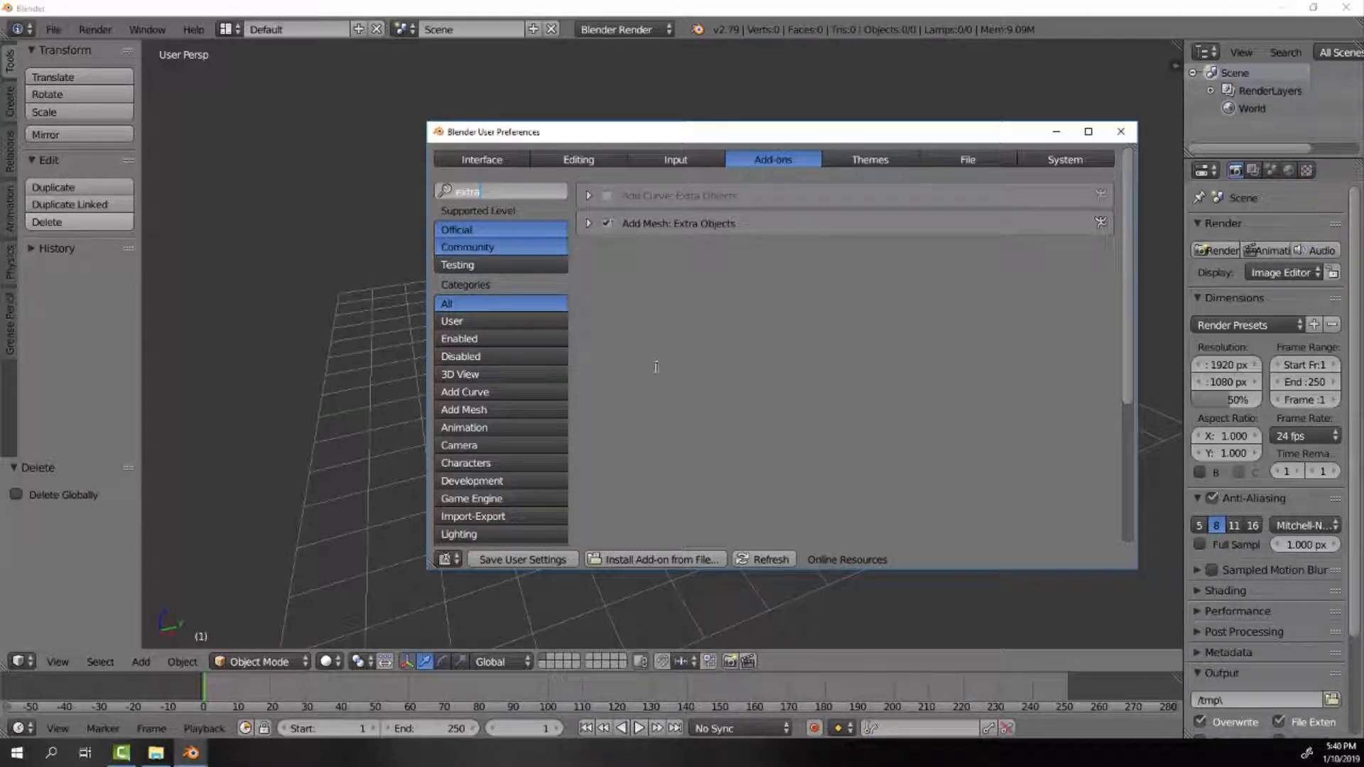
click(1119, 132)
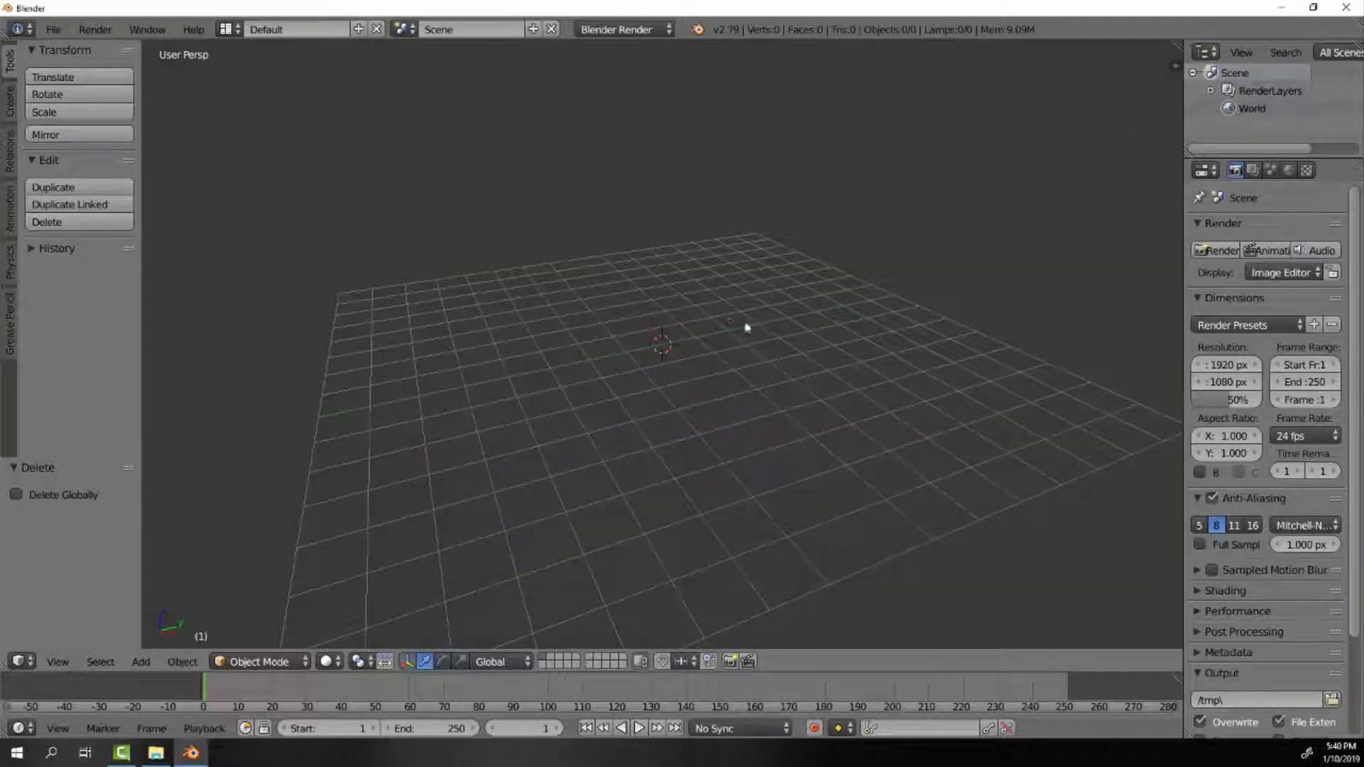
Add a Wall Factory masonry wall from Mesh > Extras to the scene.
click(141, 662)
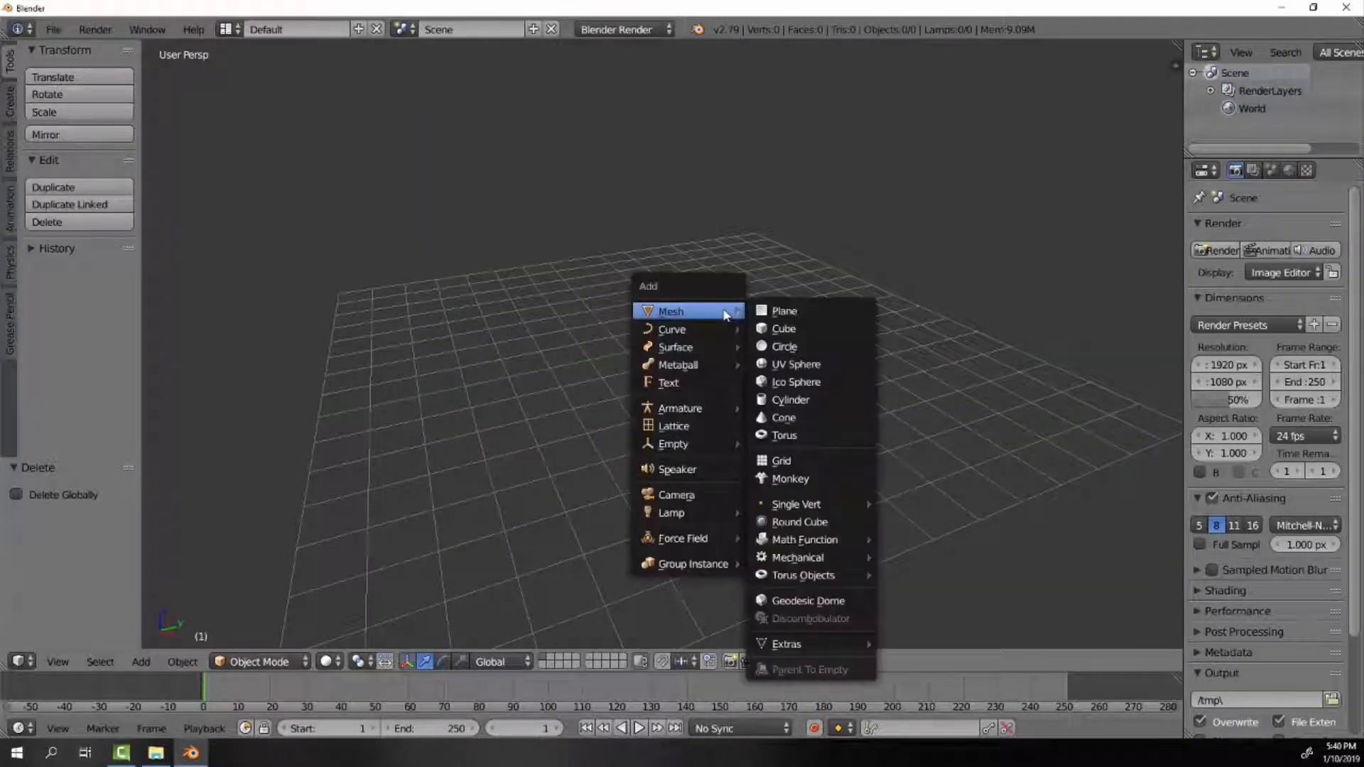
mouse_move(801, 461)
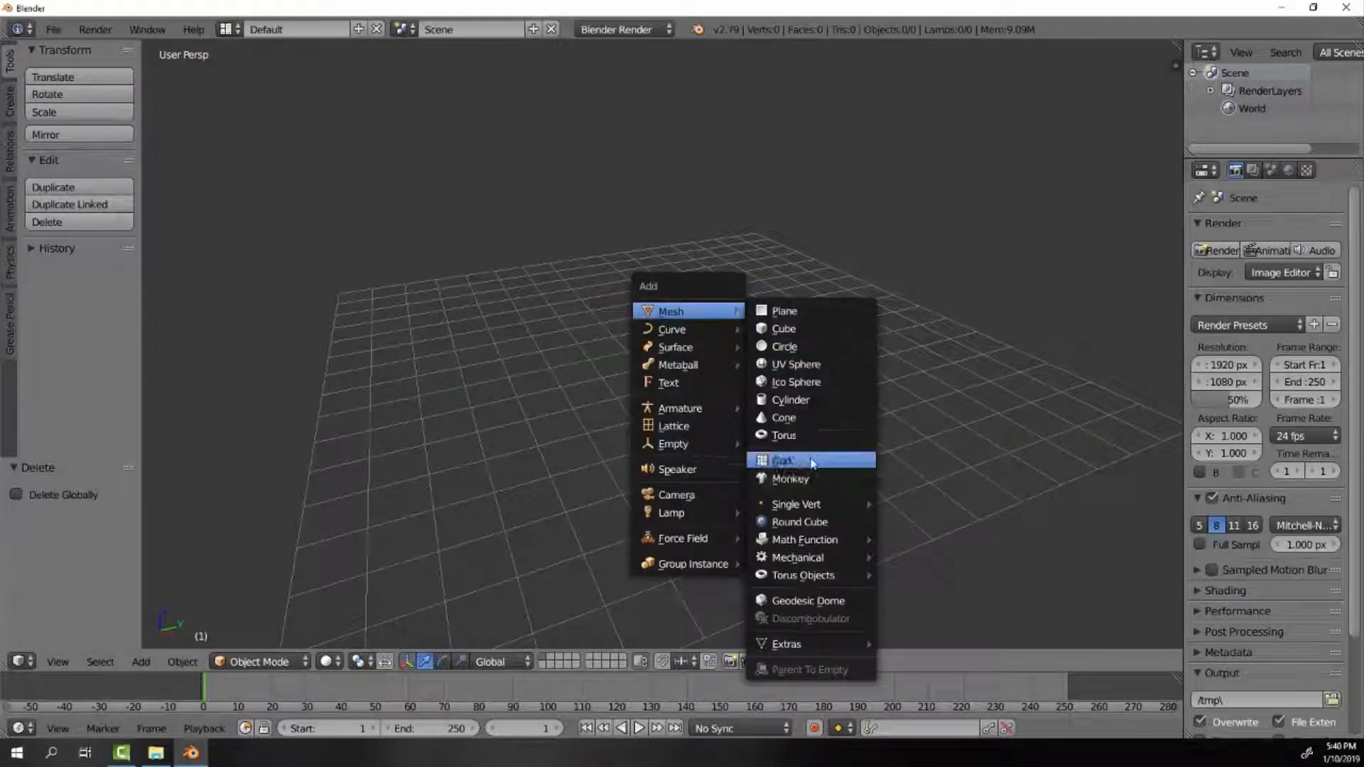
mouse_move(816, 643)
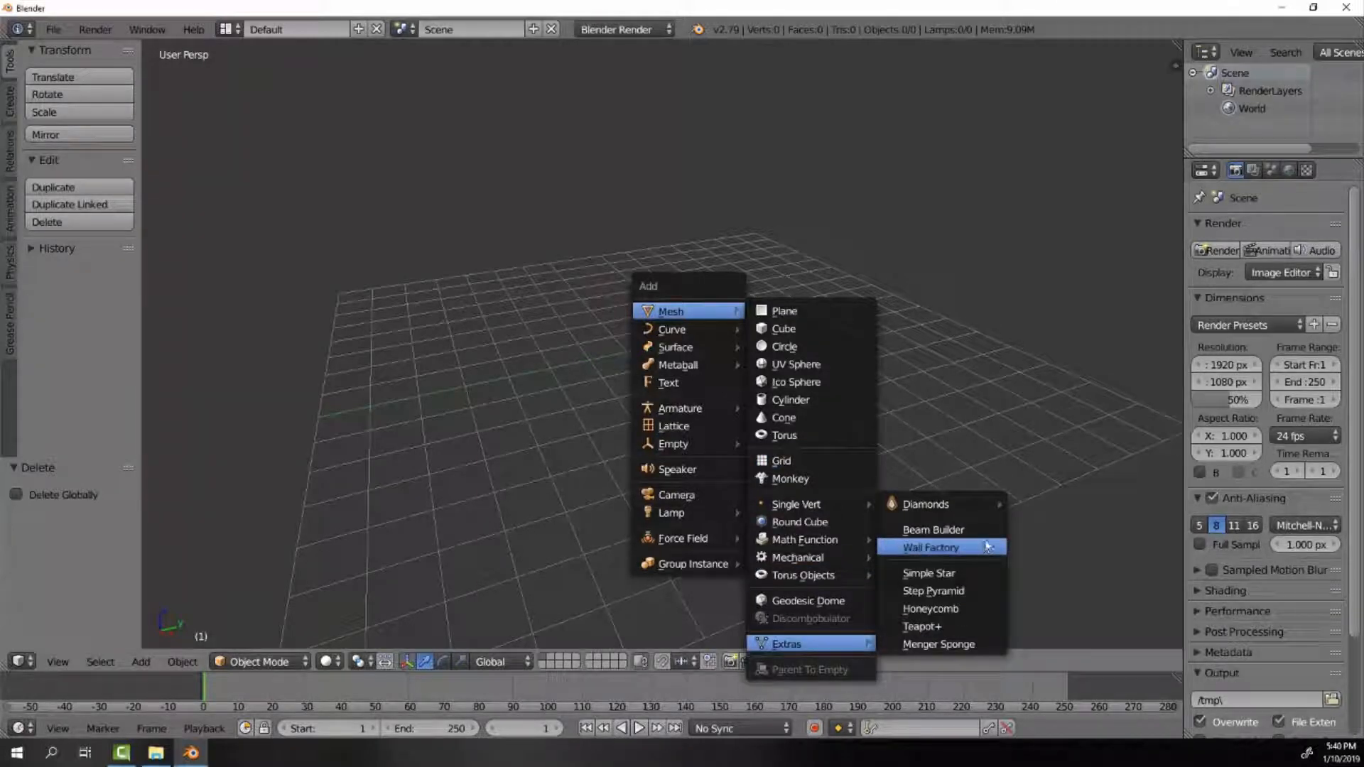
click(930, 547)
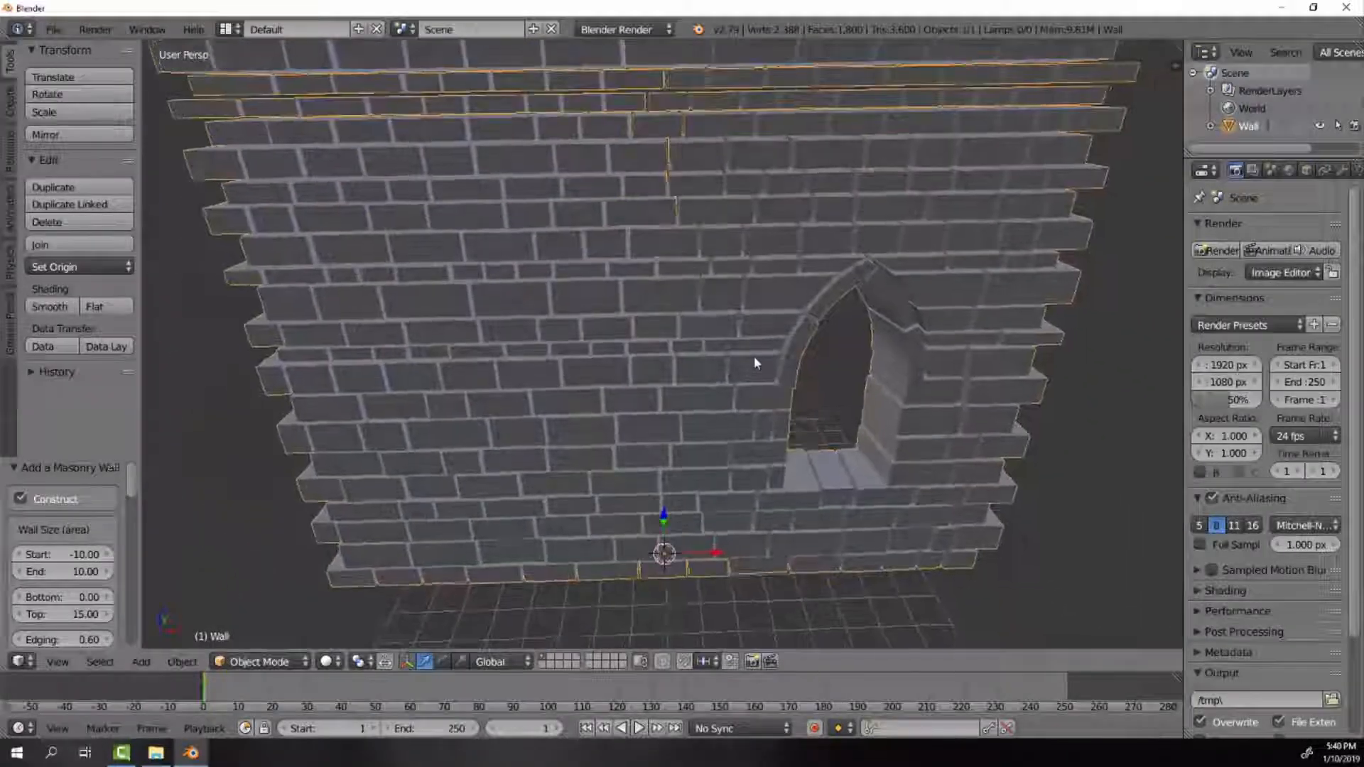
Orbit to see the wall from the side and bring up the wall generator's settings.
drag(755, 363, 721, 328)
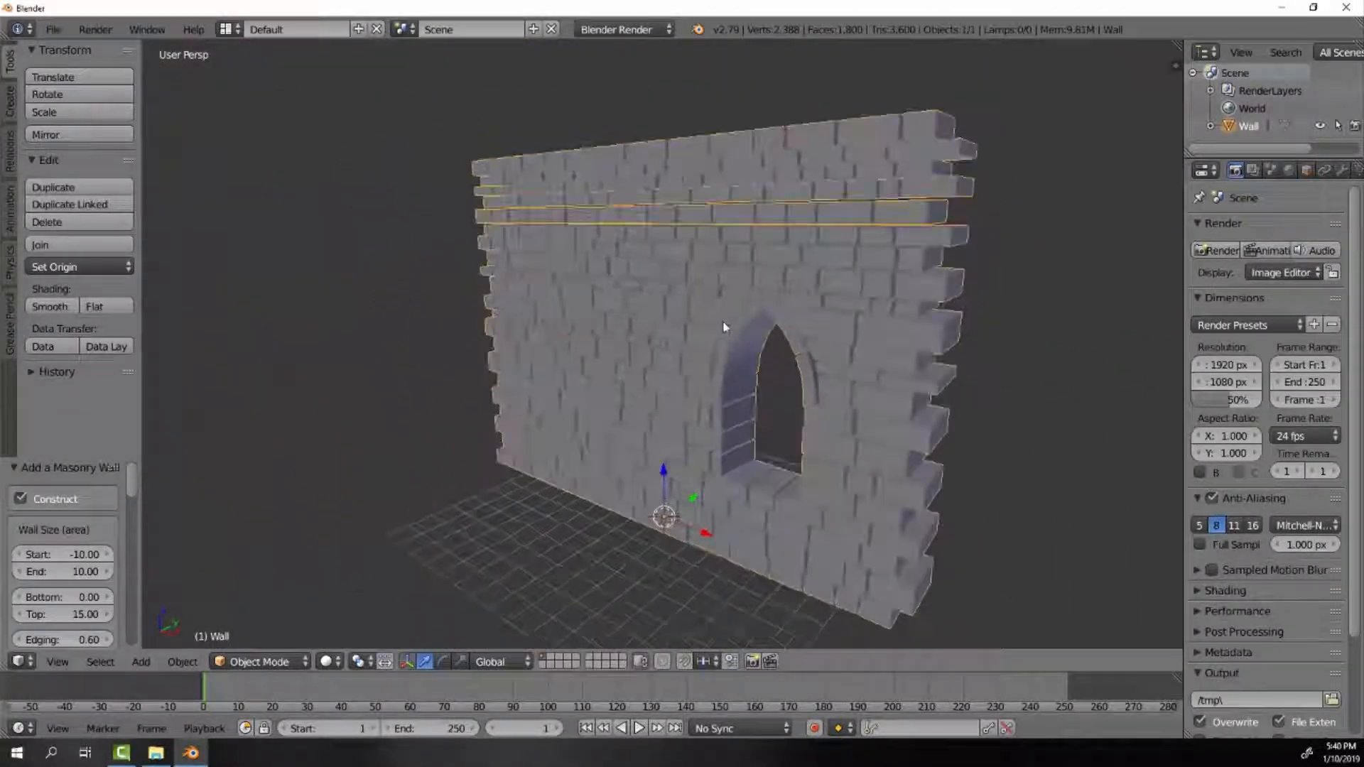
drag(722, 327, 709, 286)
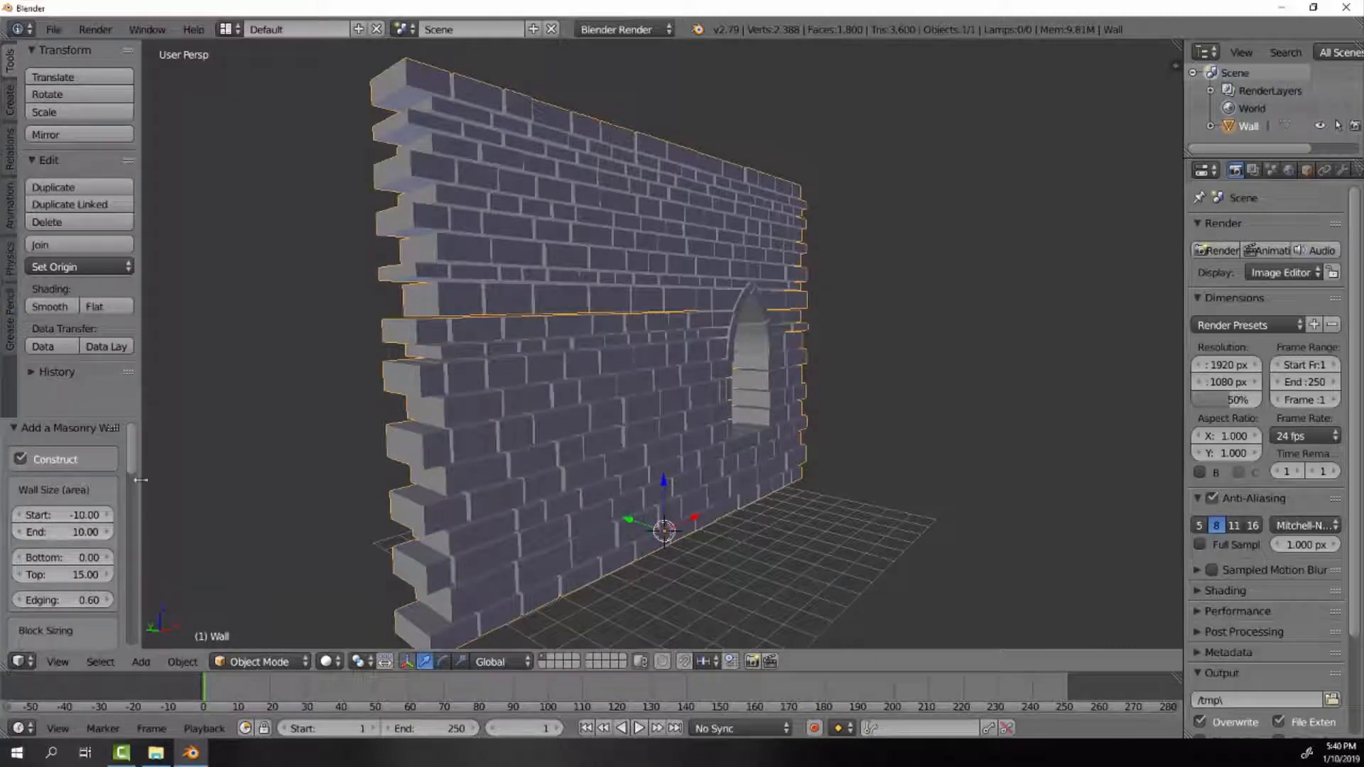
mouse_move(645, 238)
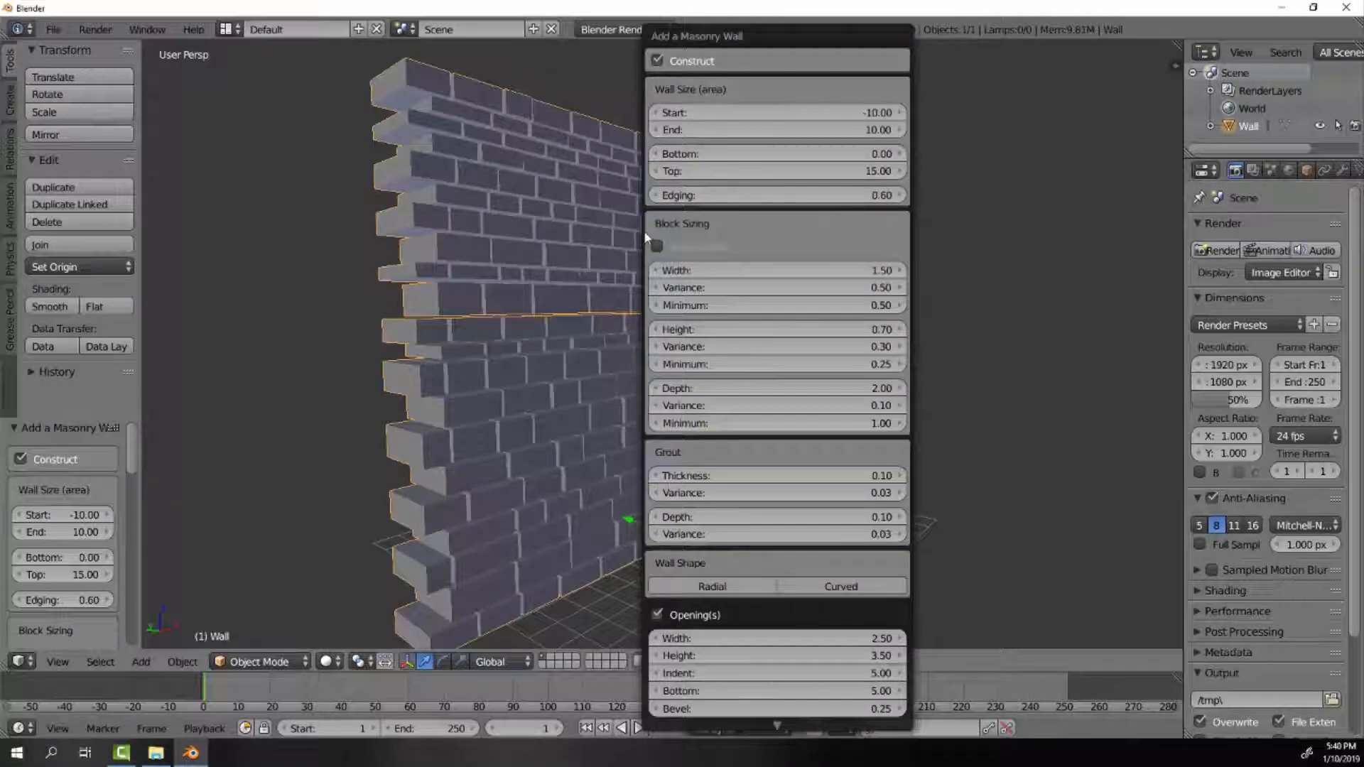
mouse_move(807, 46)
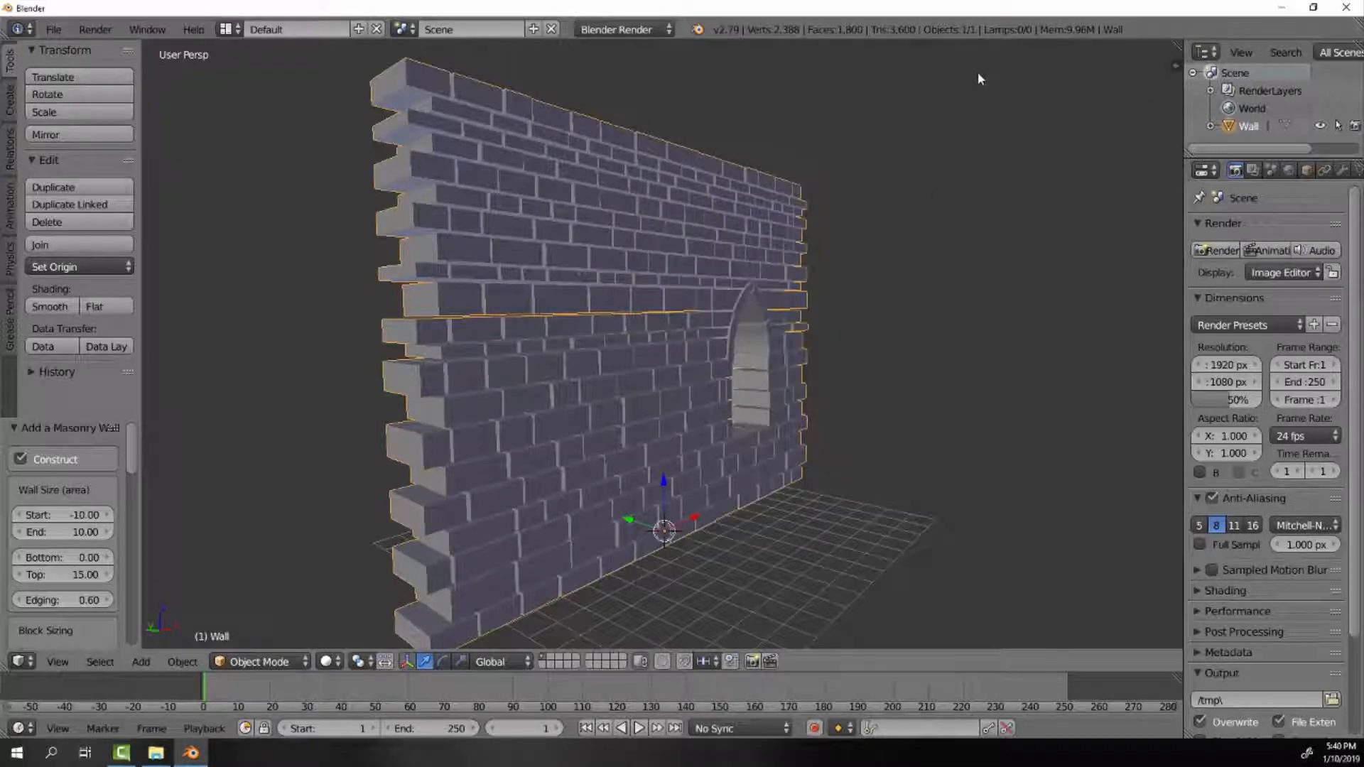
click(63, 428)
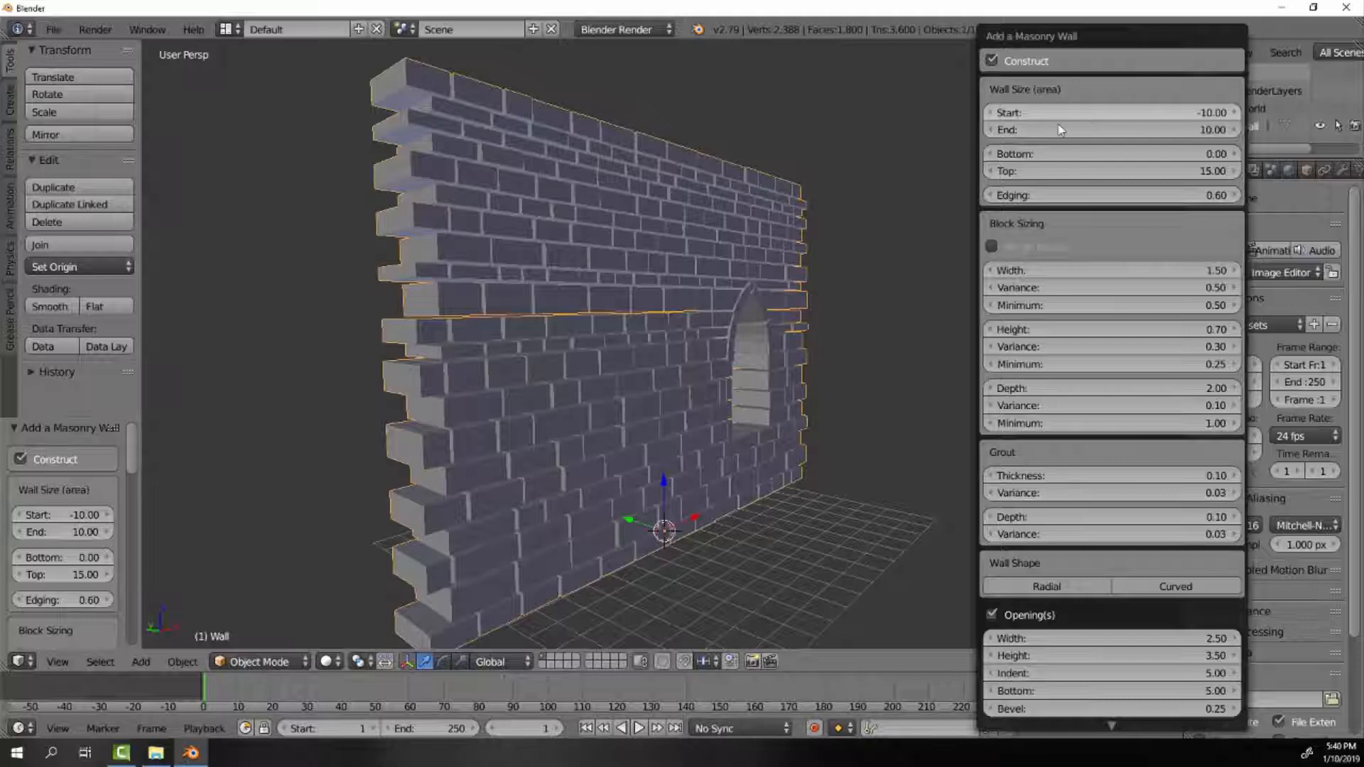
mouse_move(1077, 286)
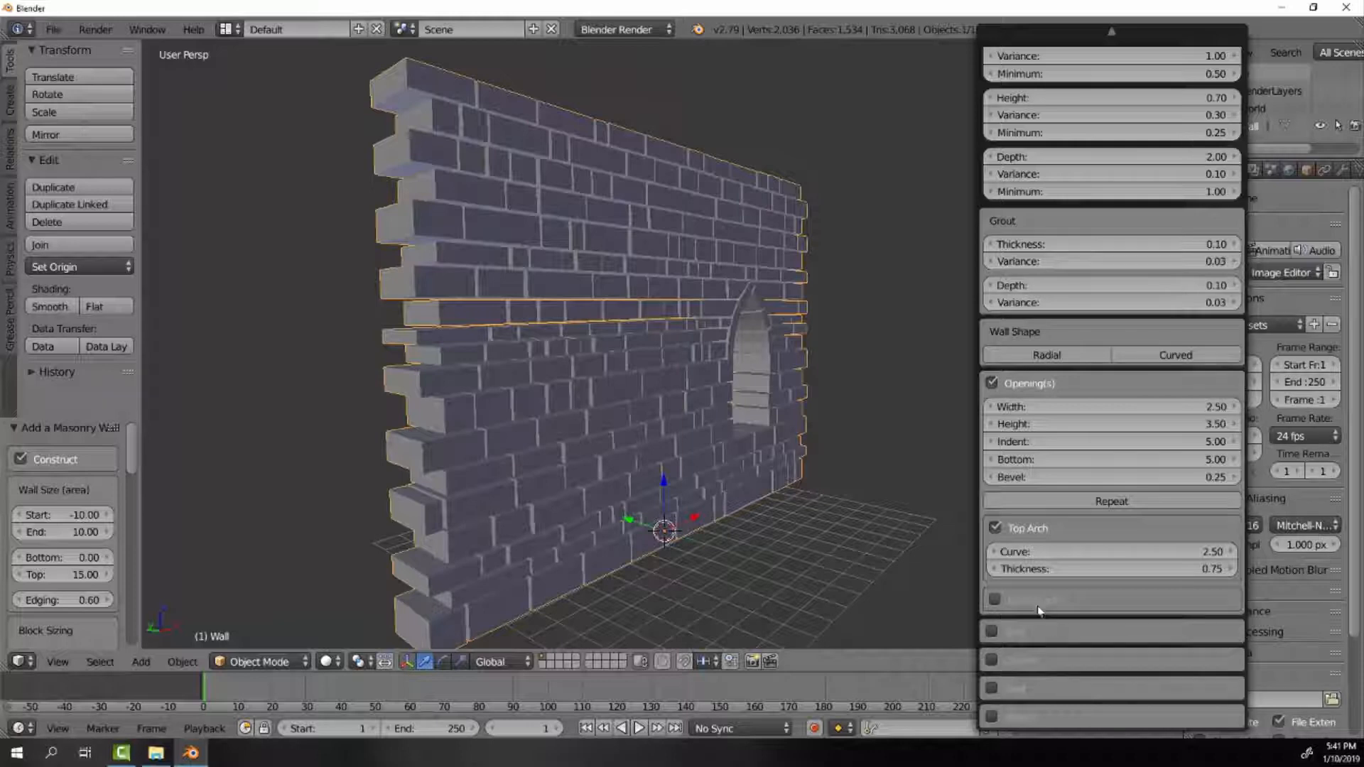
Try a bottom arch and slots on the window opening, then remove both.
click(993, 599)
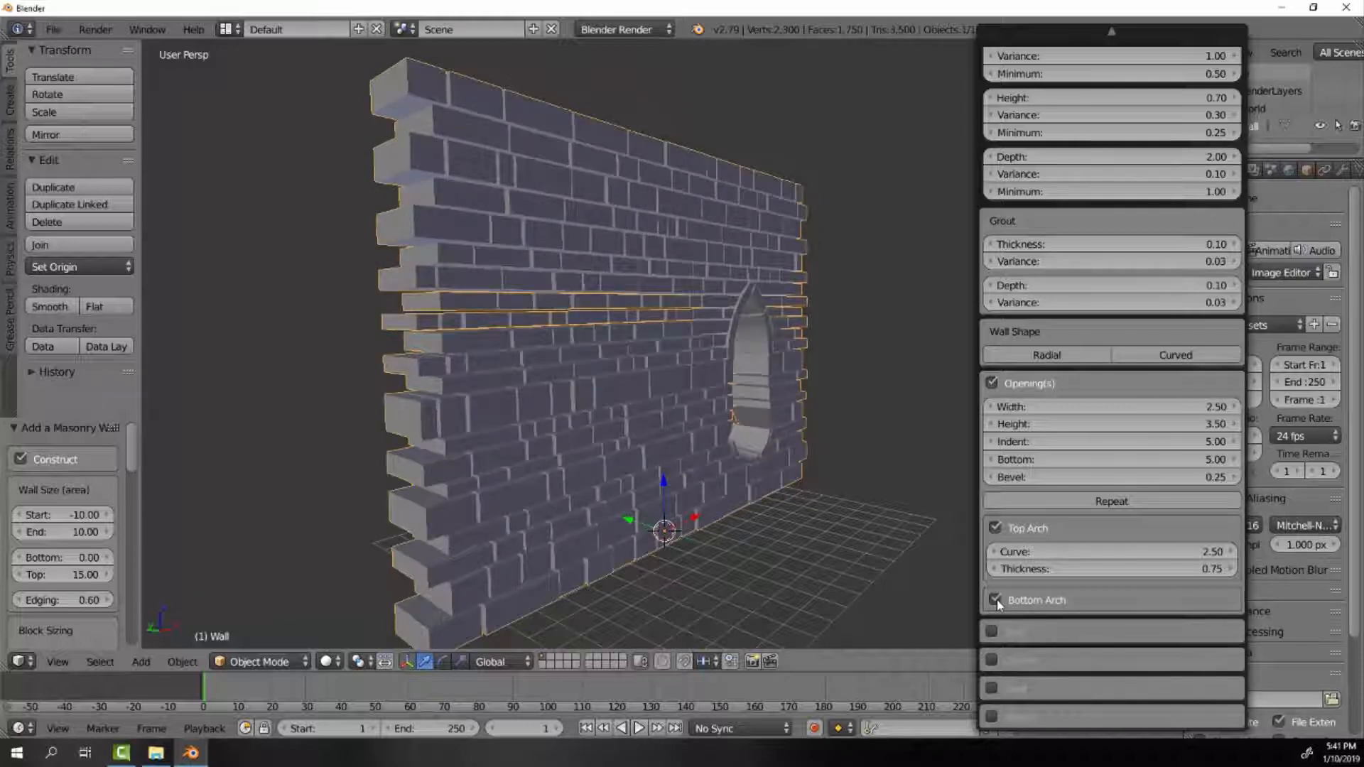
click(993, 599)
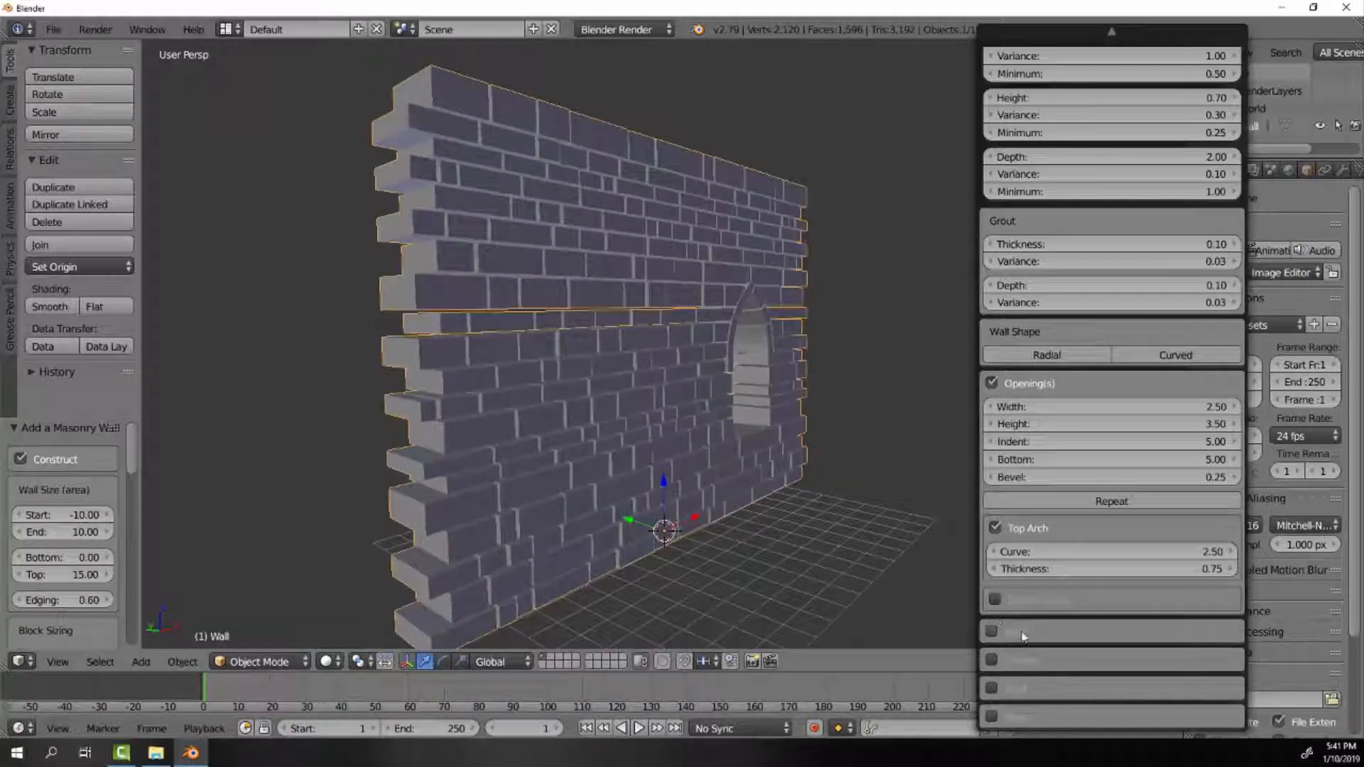
click(992, 631)
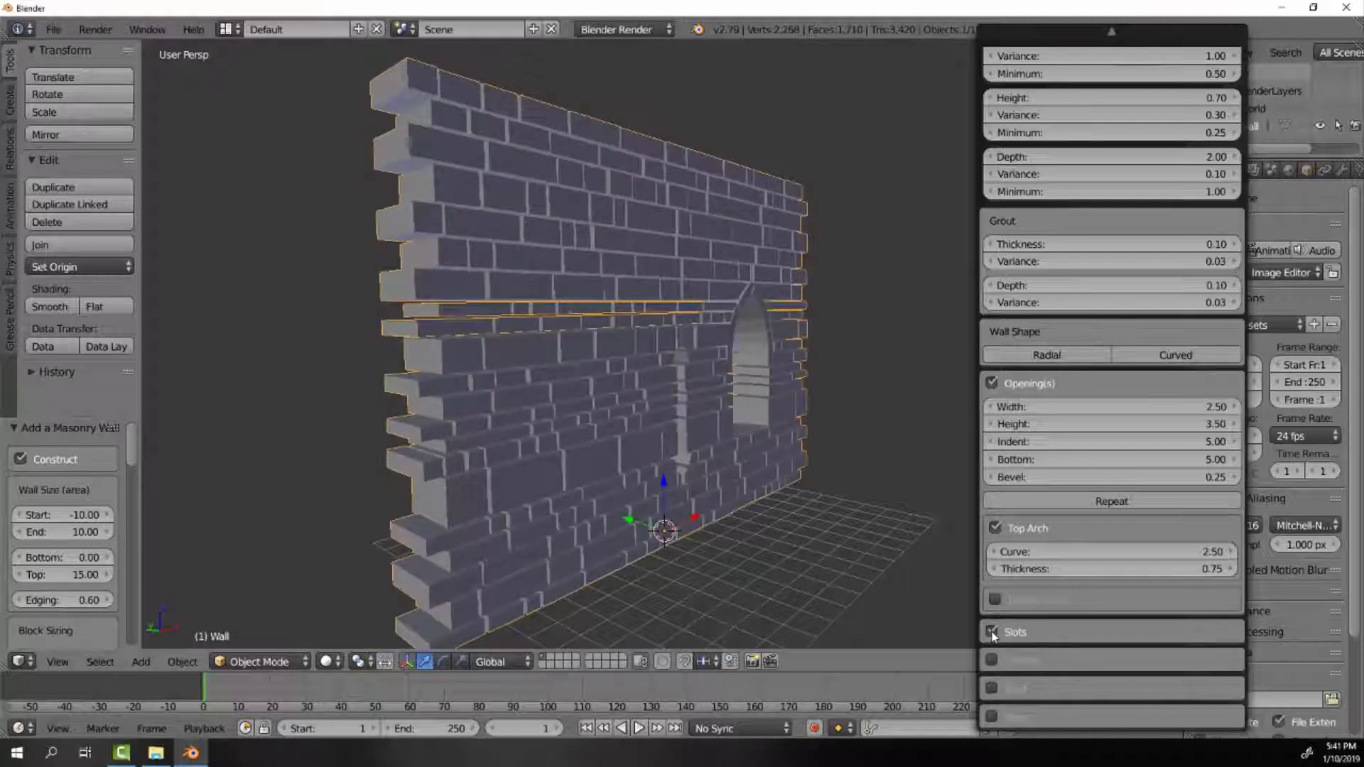
click(991, 631)
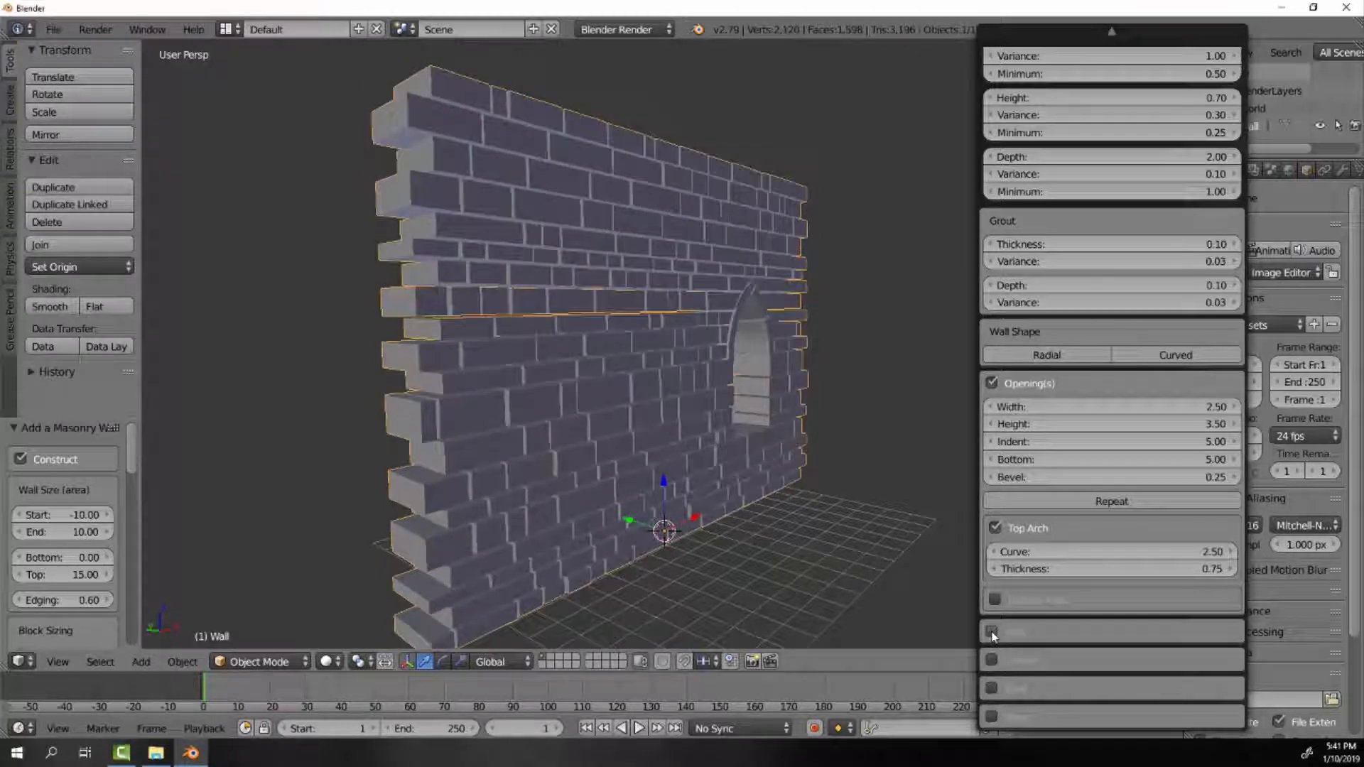
Toggle crenellations and a shelf on and off, ending with stepped blocks enabled.
click(991, 660)
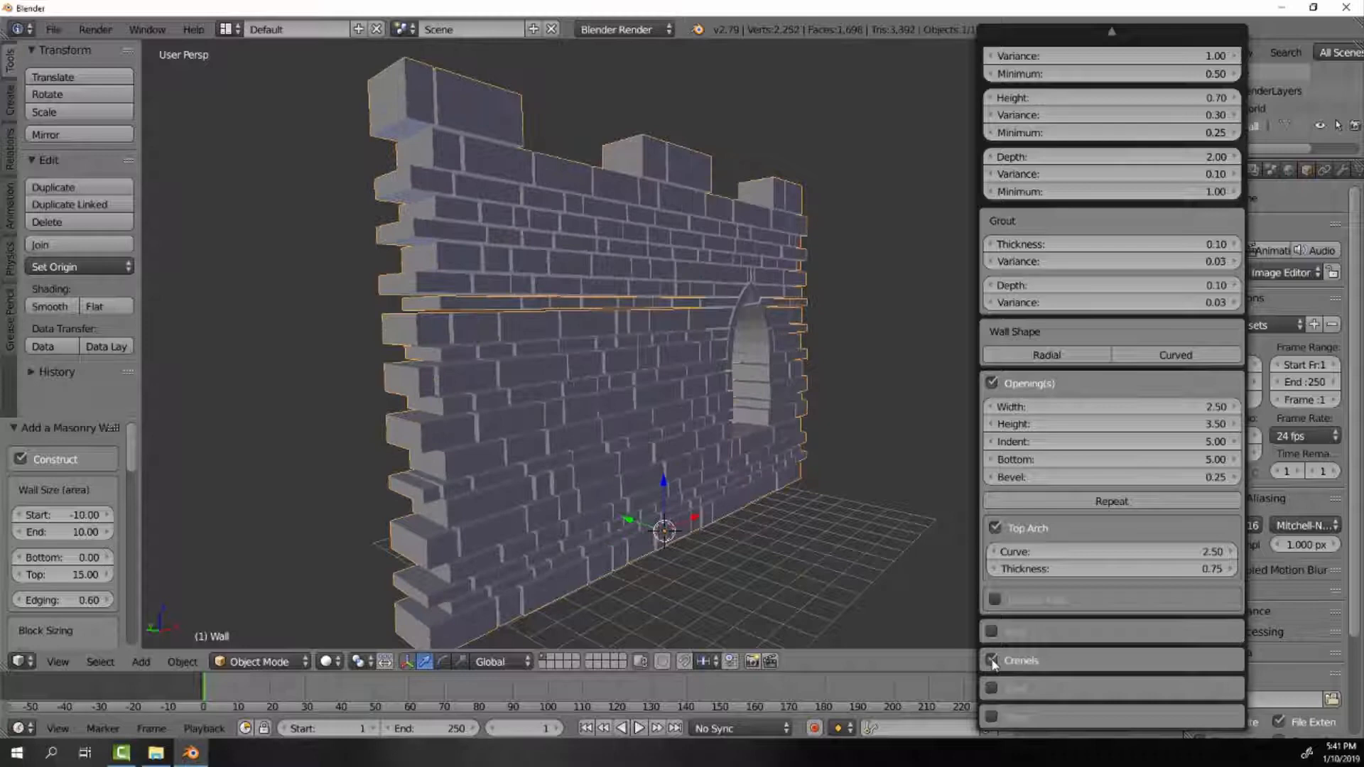
click(994, 661)
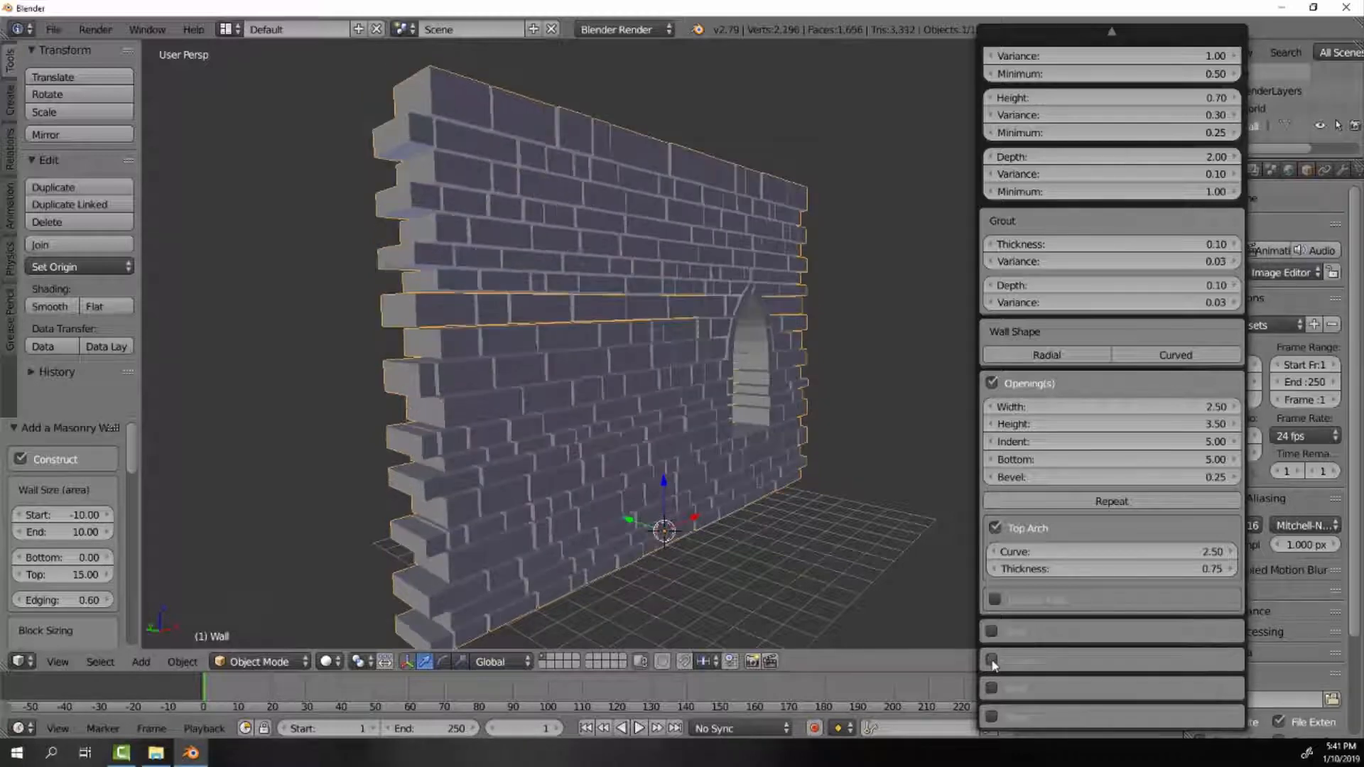
click(993, 660)
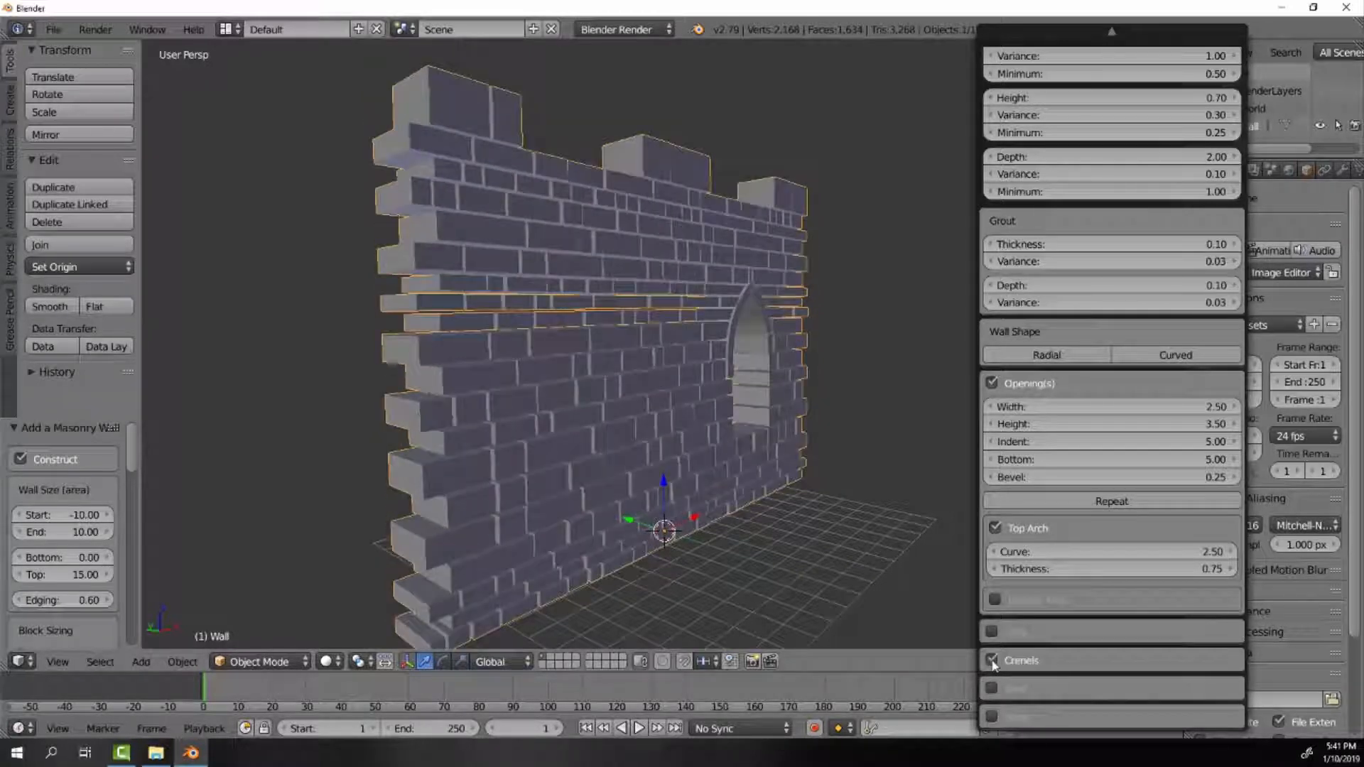
click(993, 659)
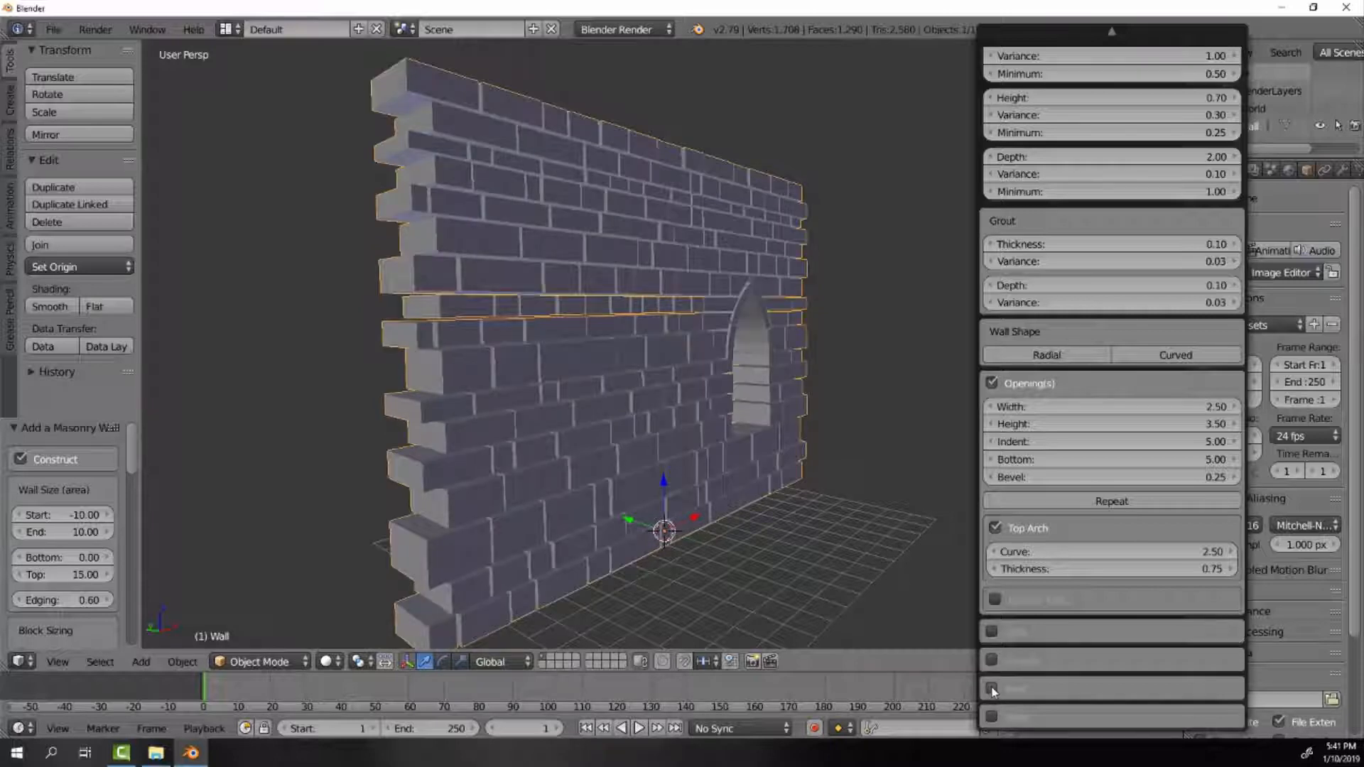
click(991, 687)
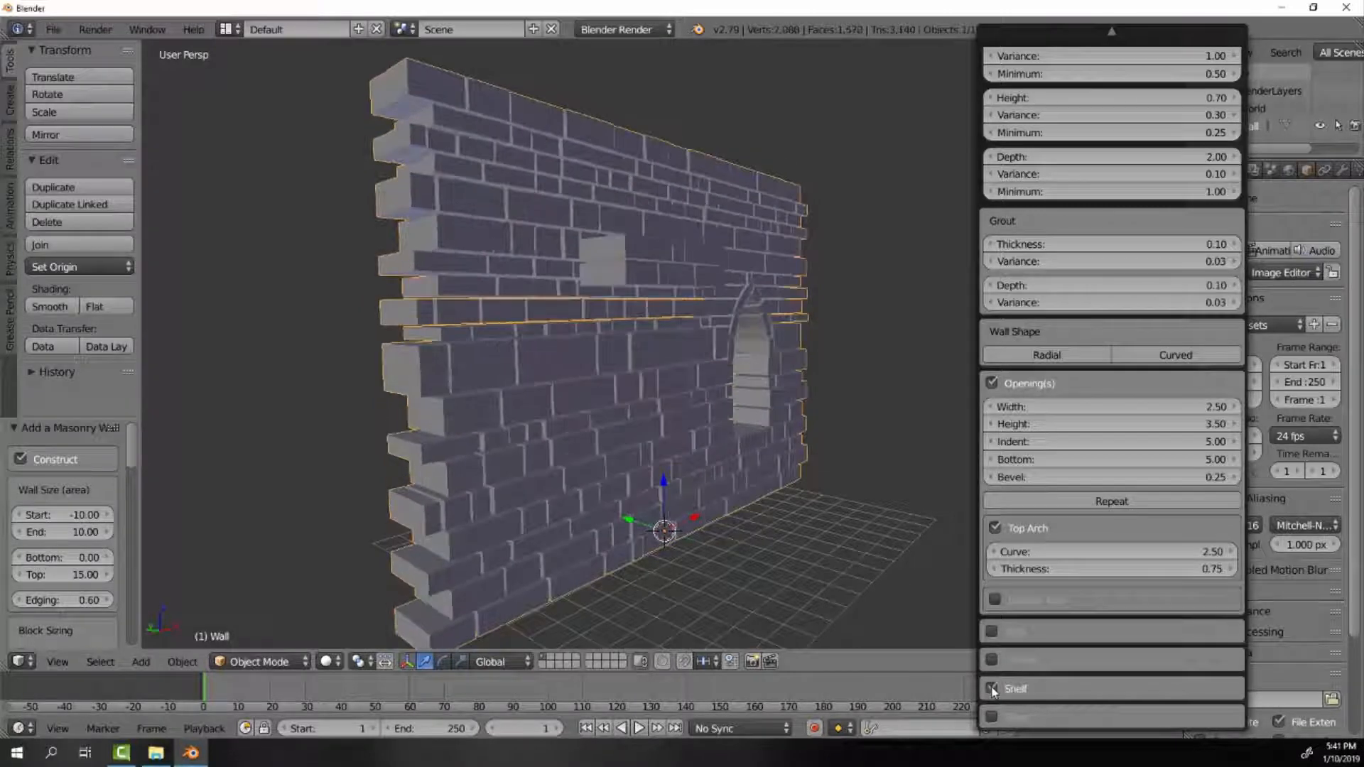
click(991, 689)
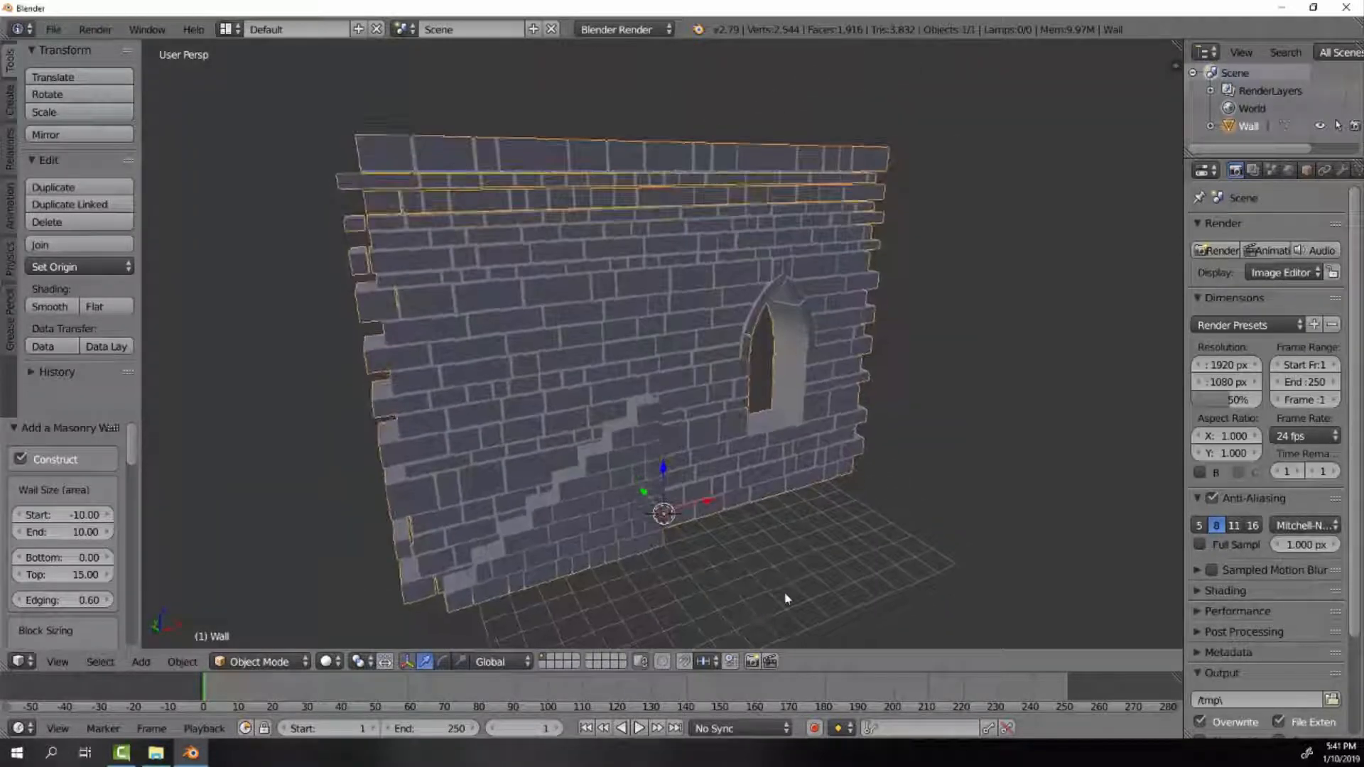
Orbit around the stepped wall to view it straight on and from a front angle.
drag(786, 598, 818, 520)
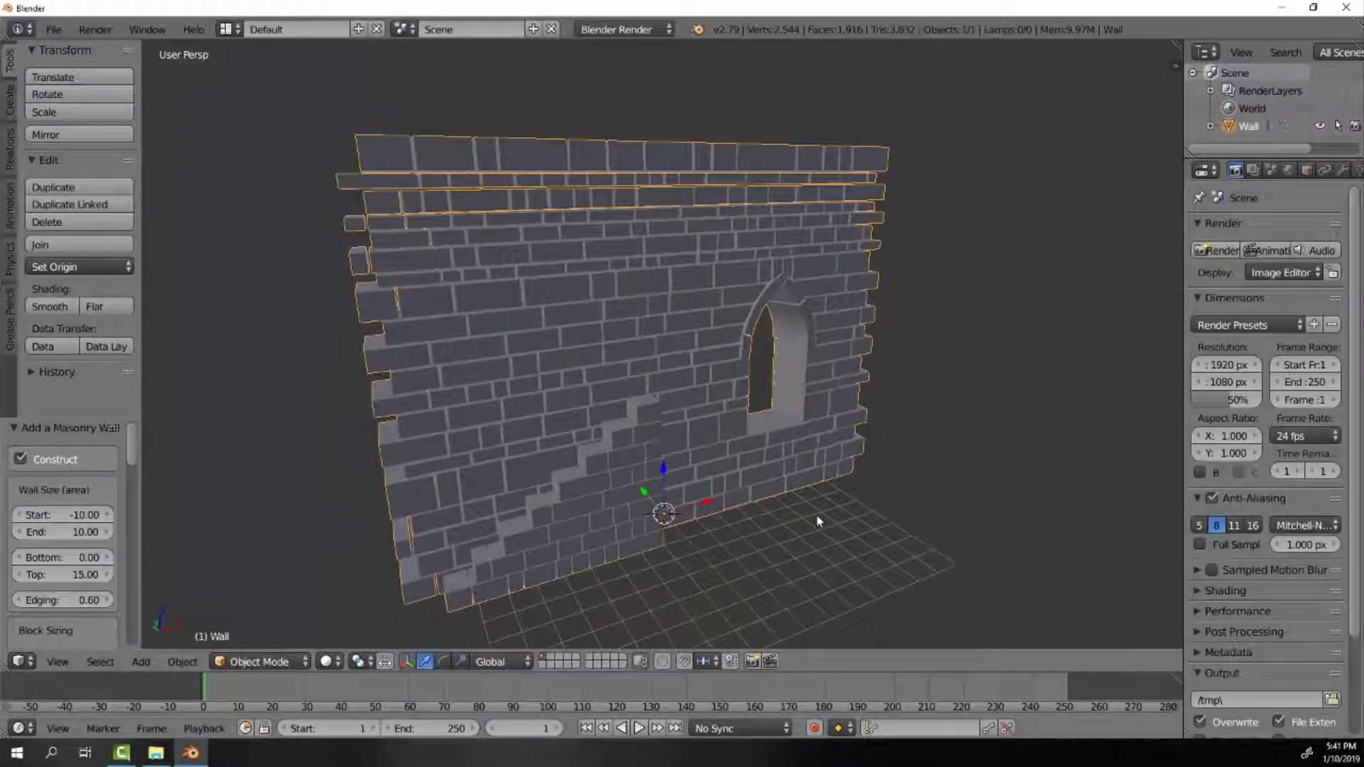
drag(819, 519, 765, 468)
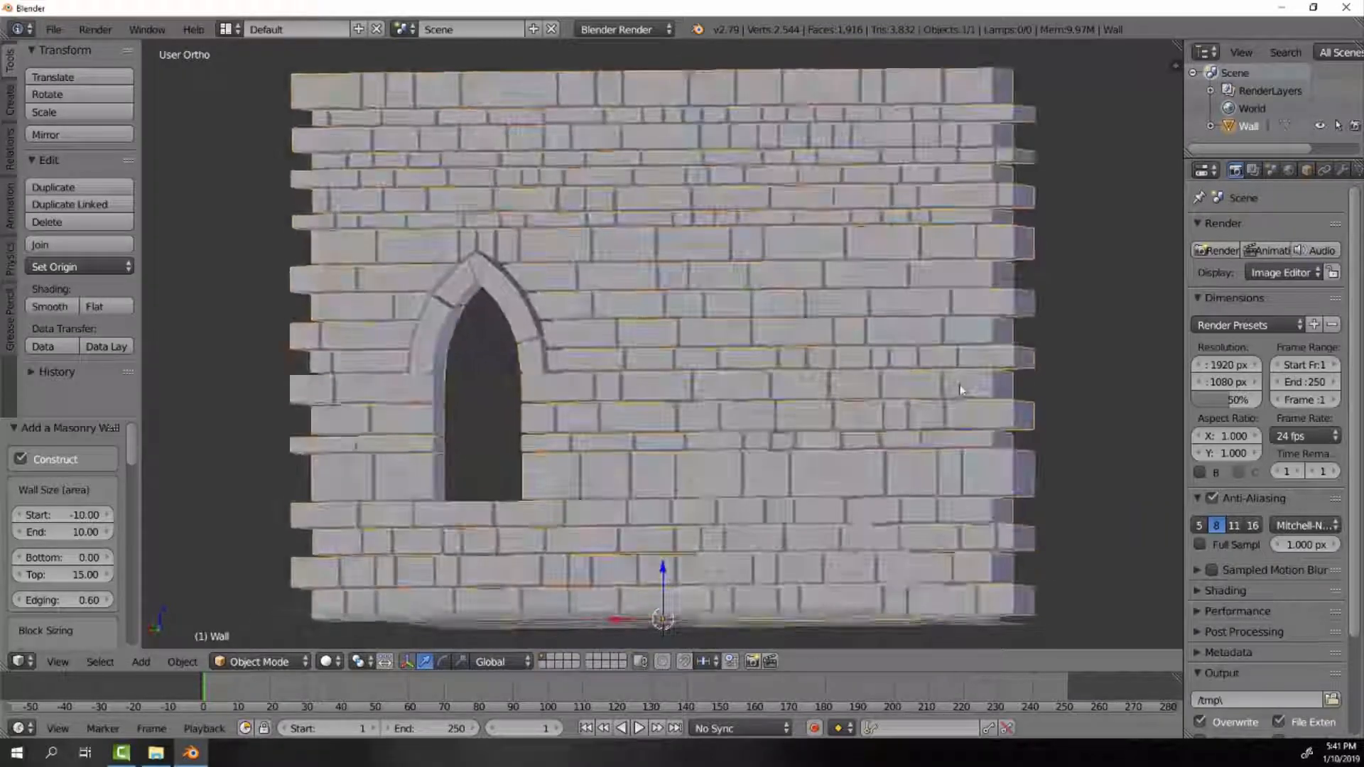
drag(962, 389, 705, 409)
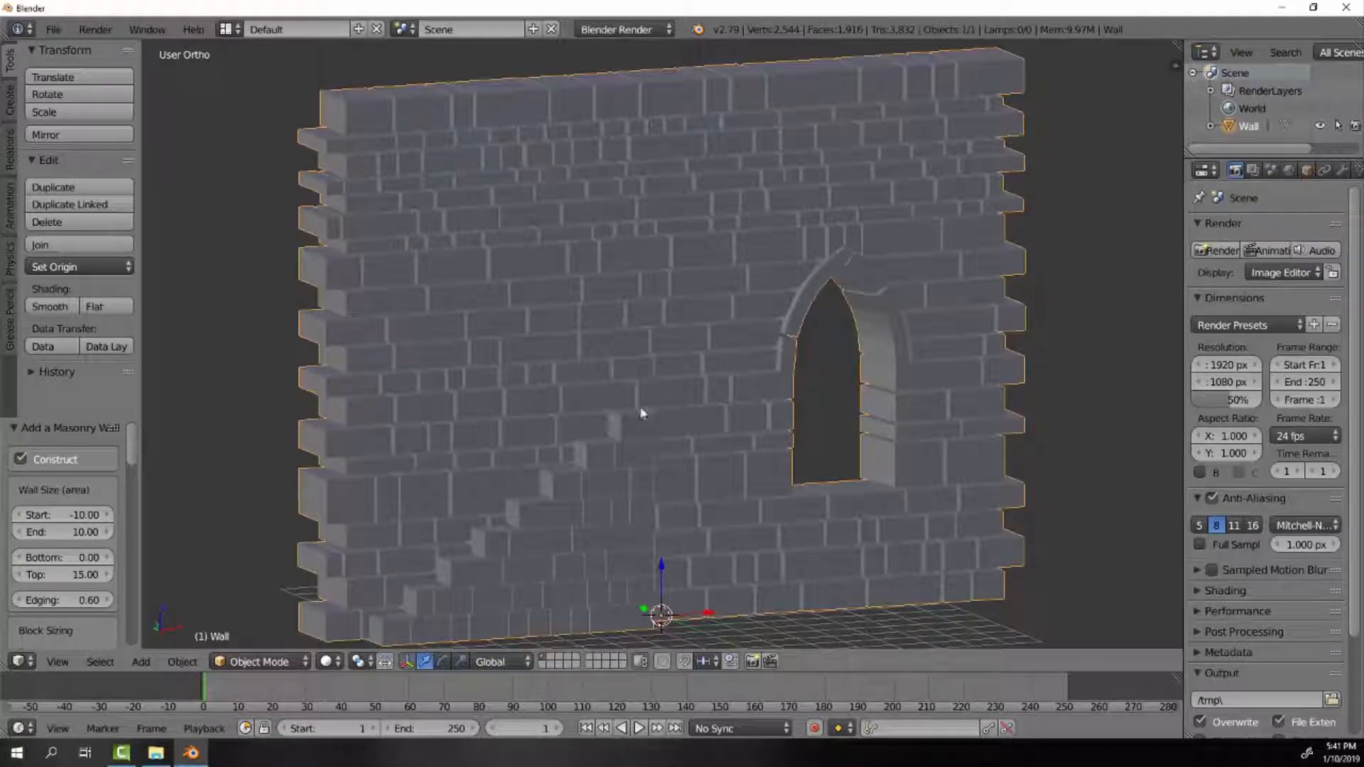
mouse_move(696, 401)
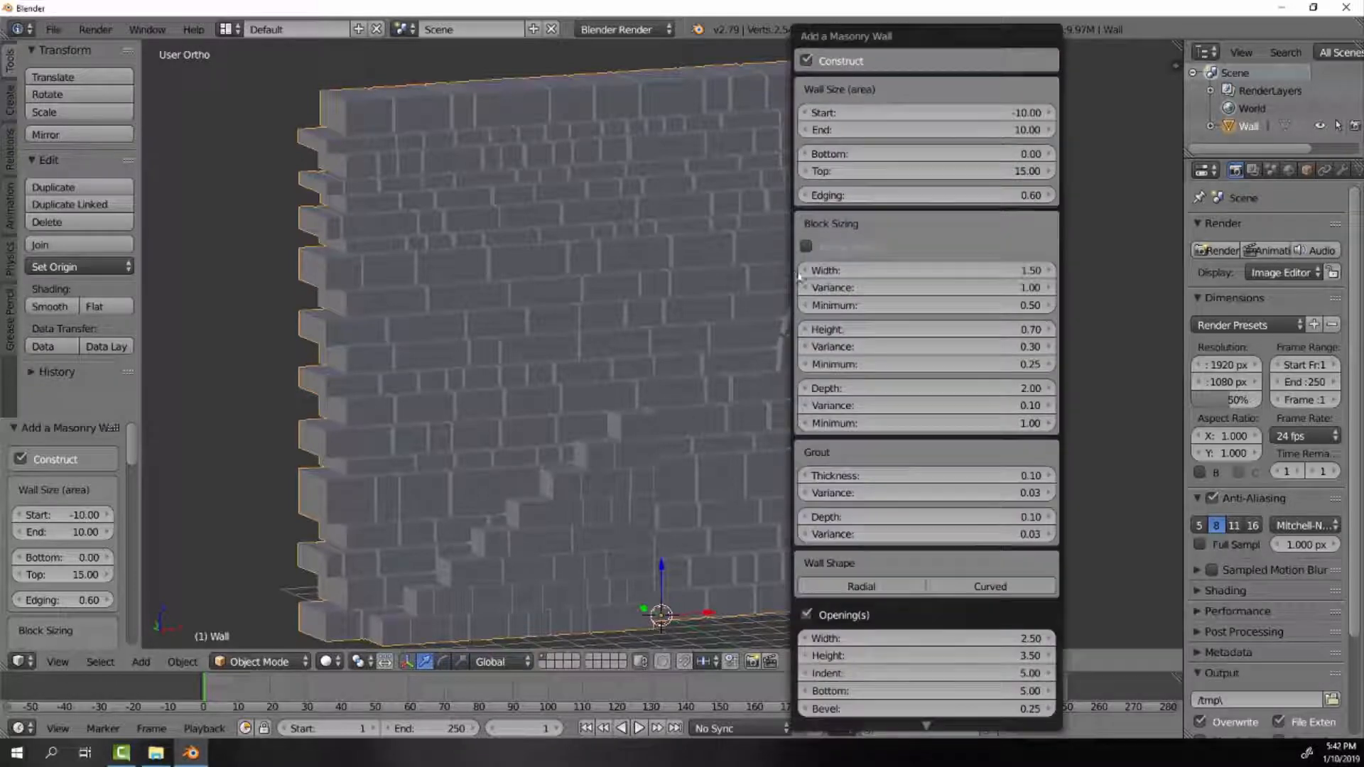
Switch off Steps in the Add a Masonry Wall panel, leaving the wall plain.
scroll(down, 3)
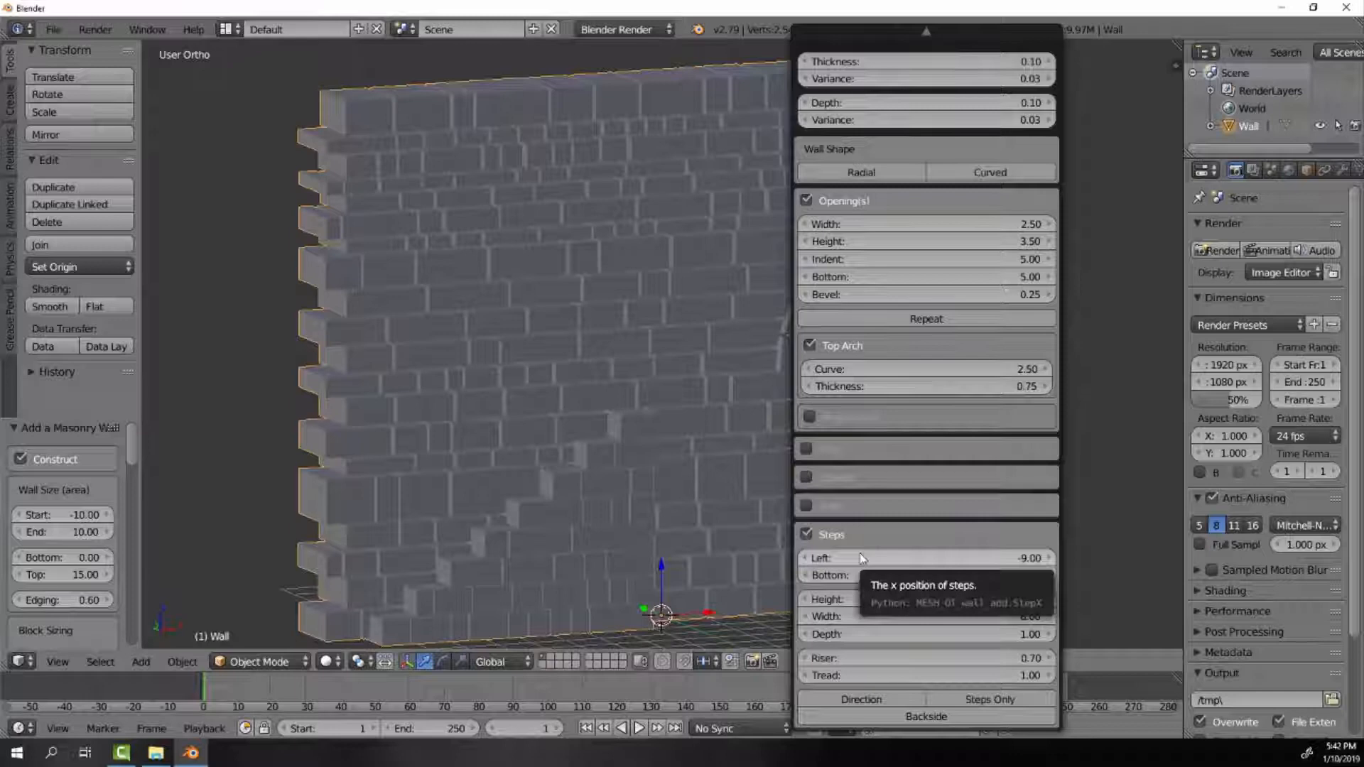
mouse_move(936, 372)
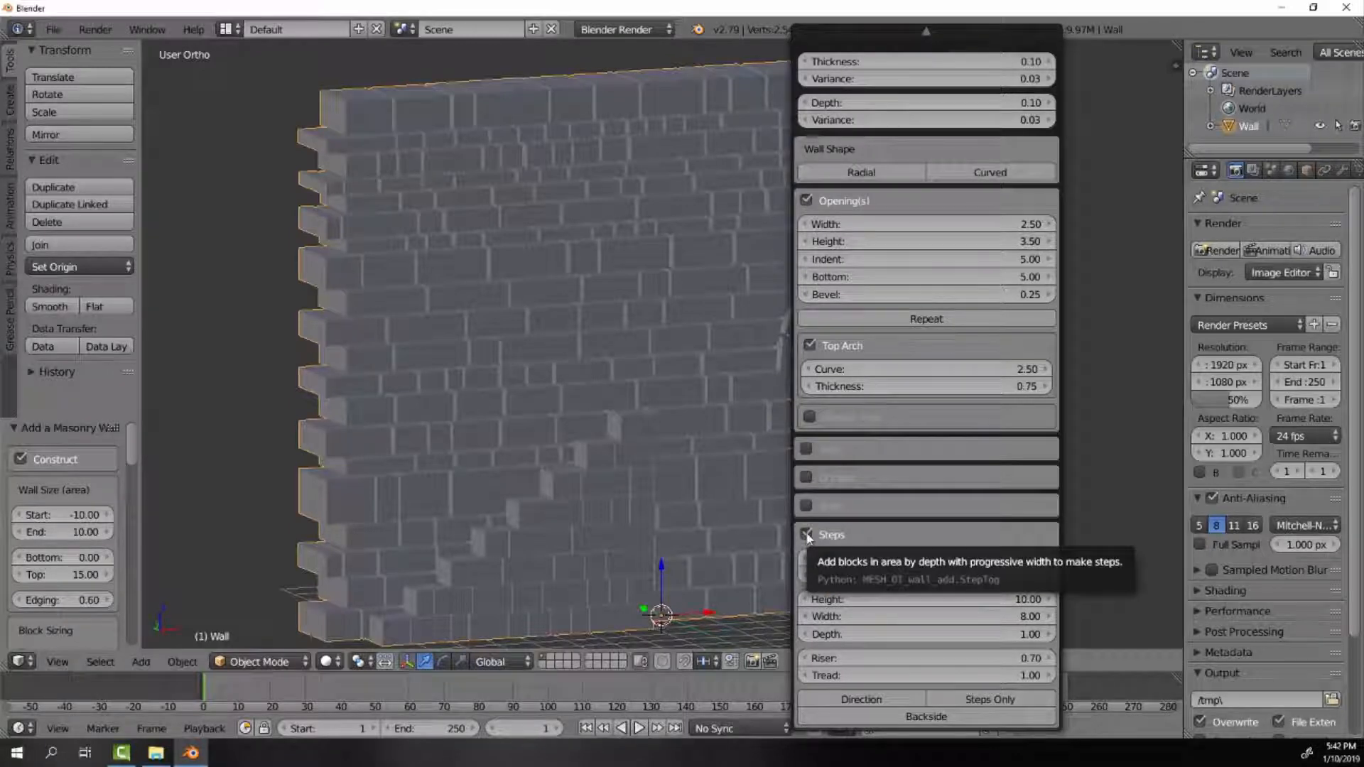
click(807, 534)
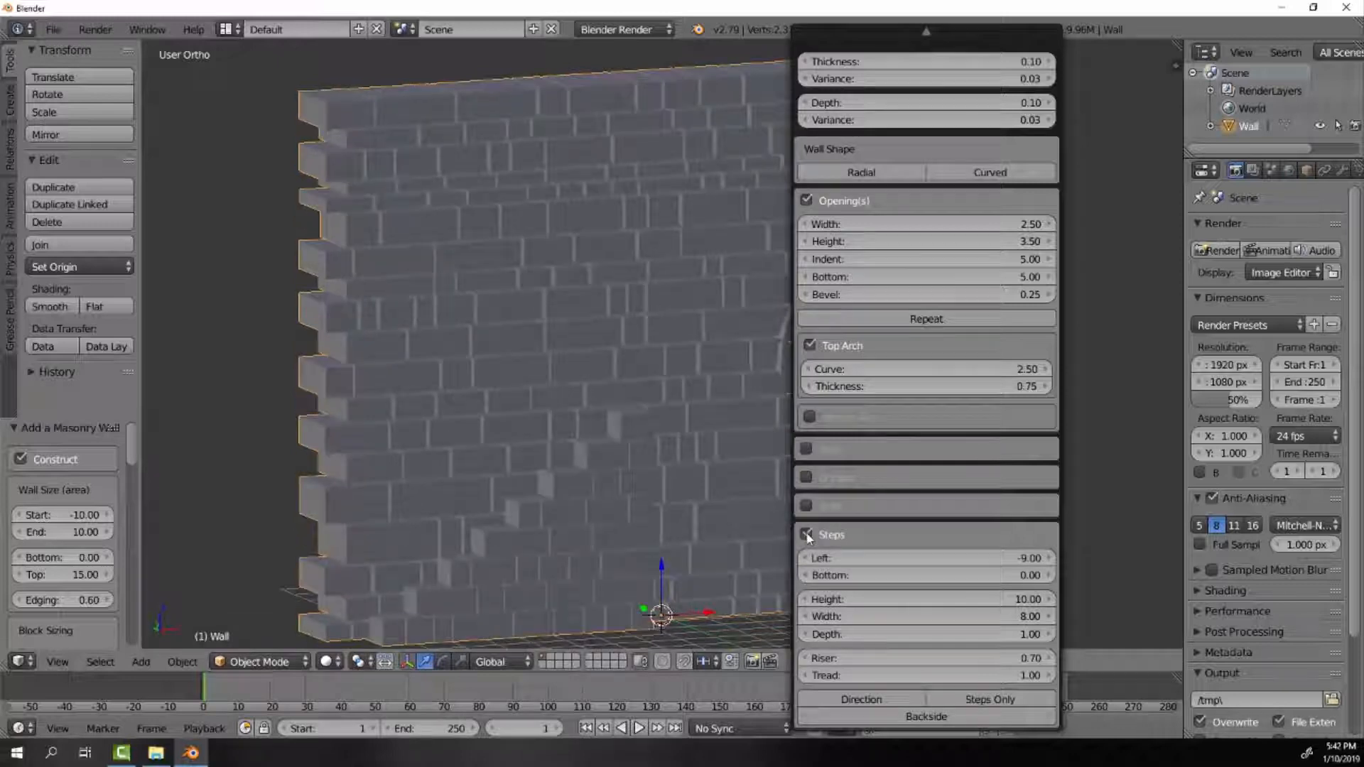
click(805, 534)
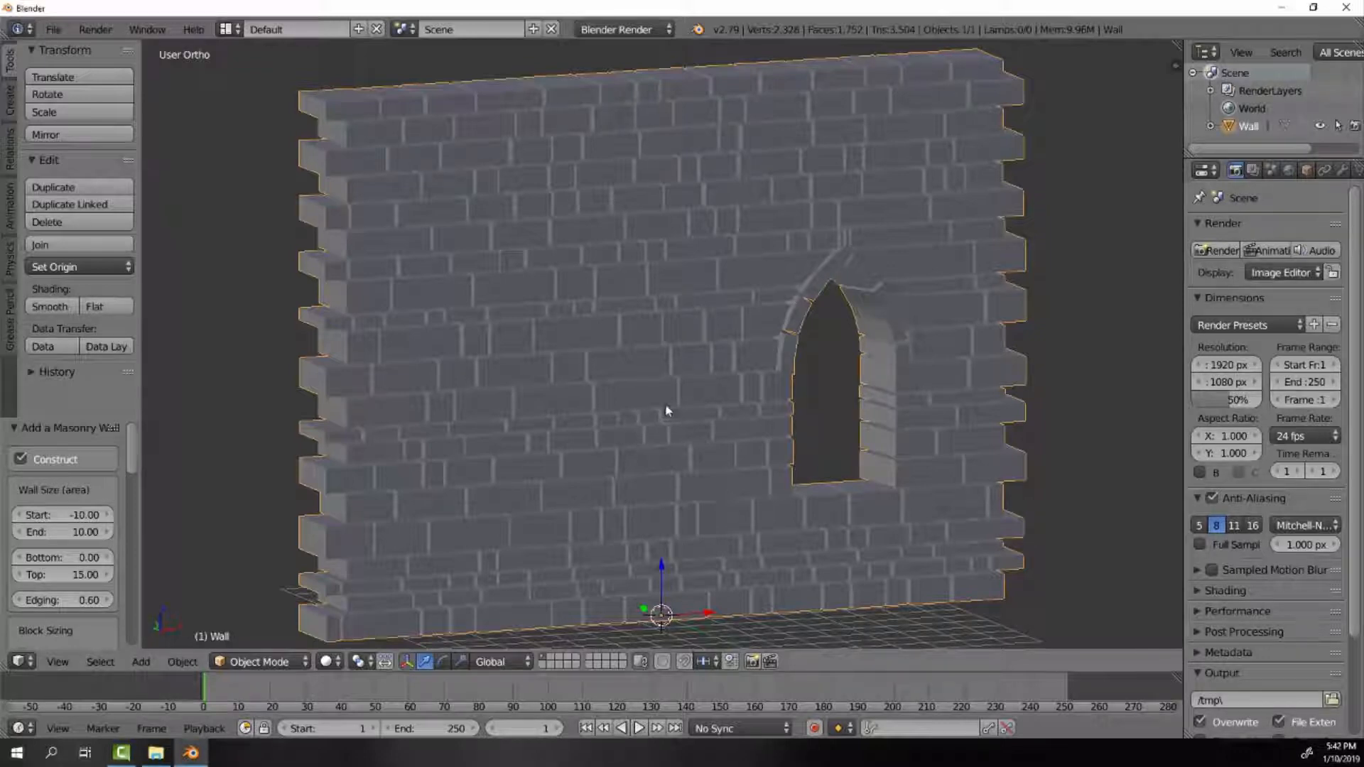
key(Tab)
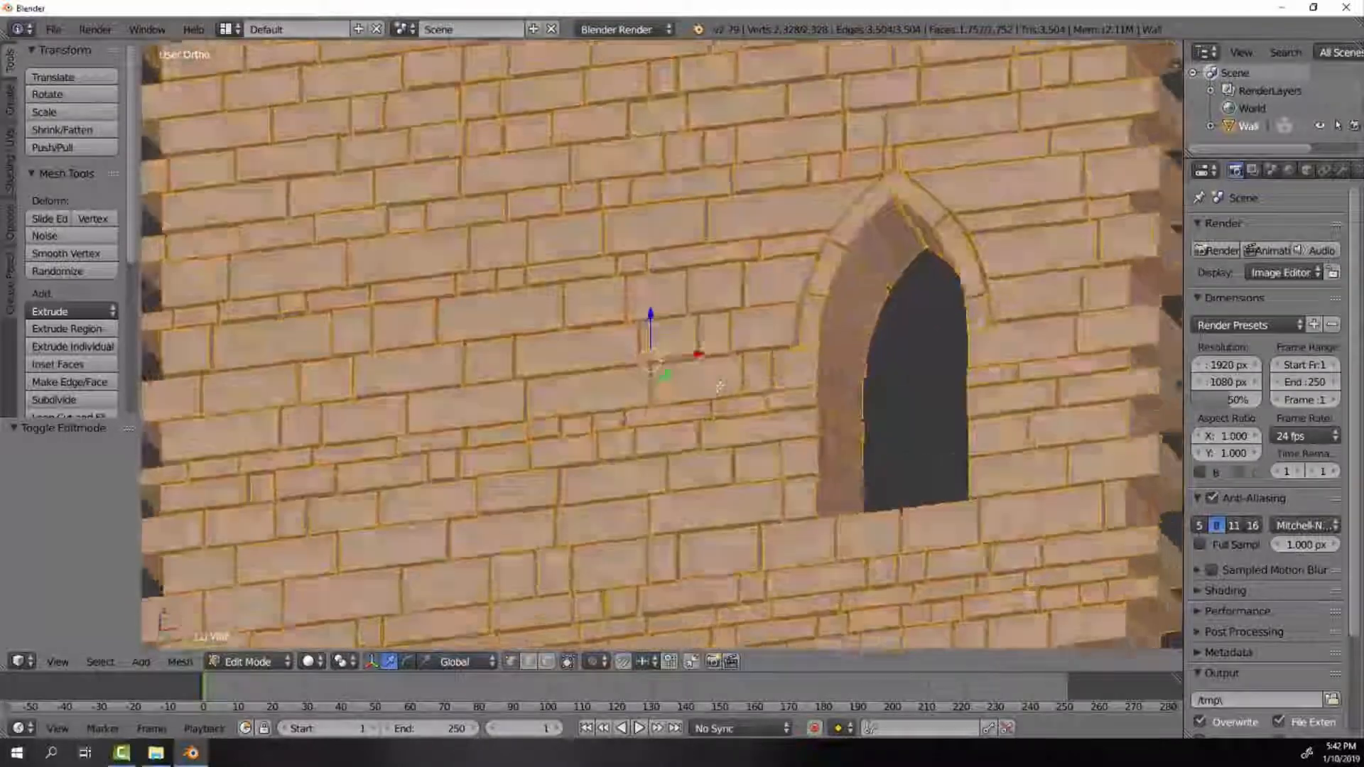
key(Tab)
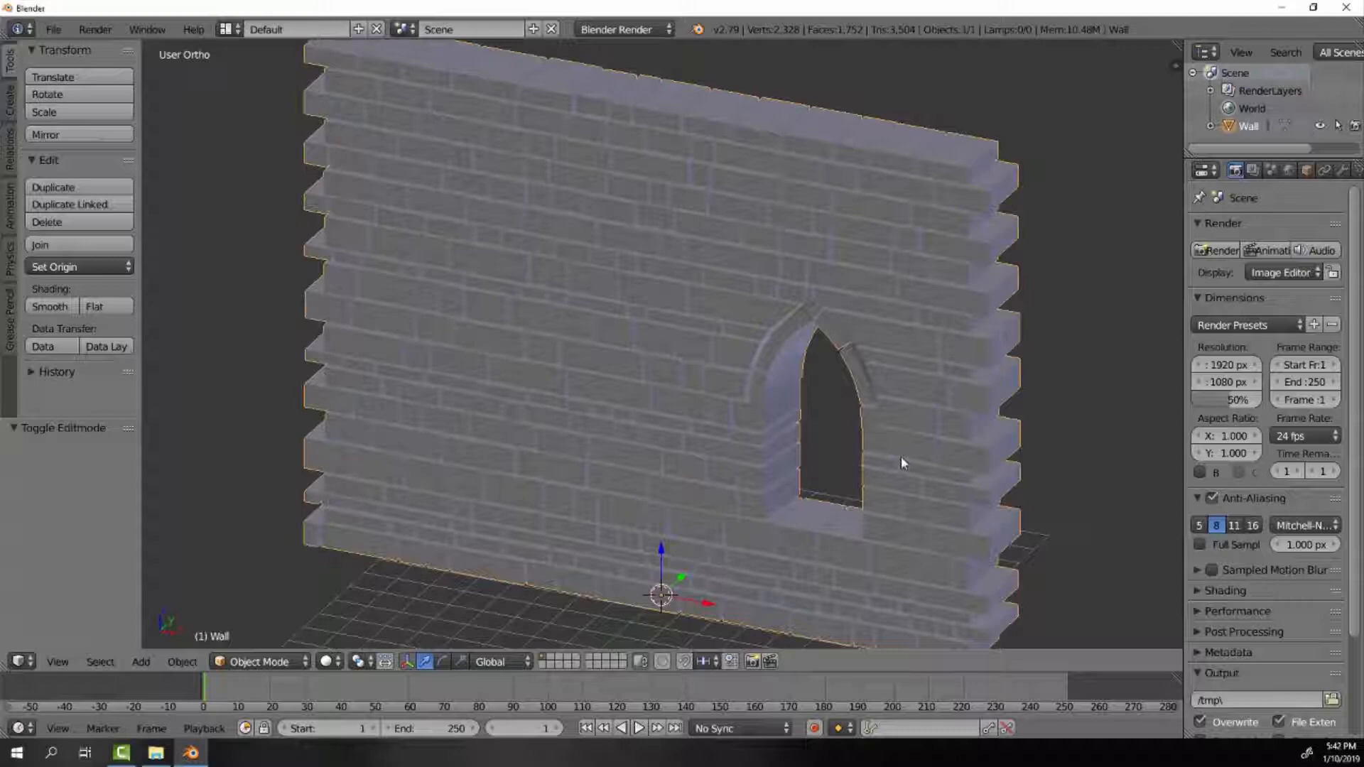
Bevel all wall edges in Edit Mode with offset 0.053 and 1 segment, then return to Object Mode.
key(Tab)
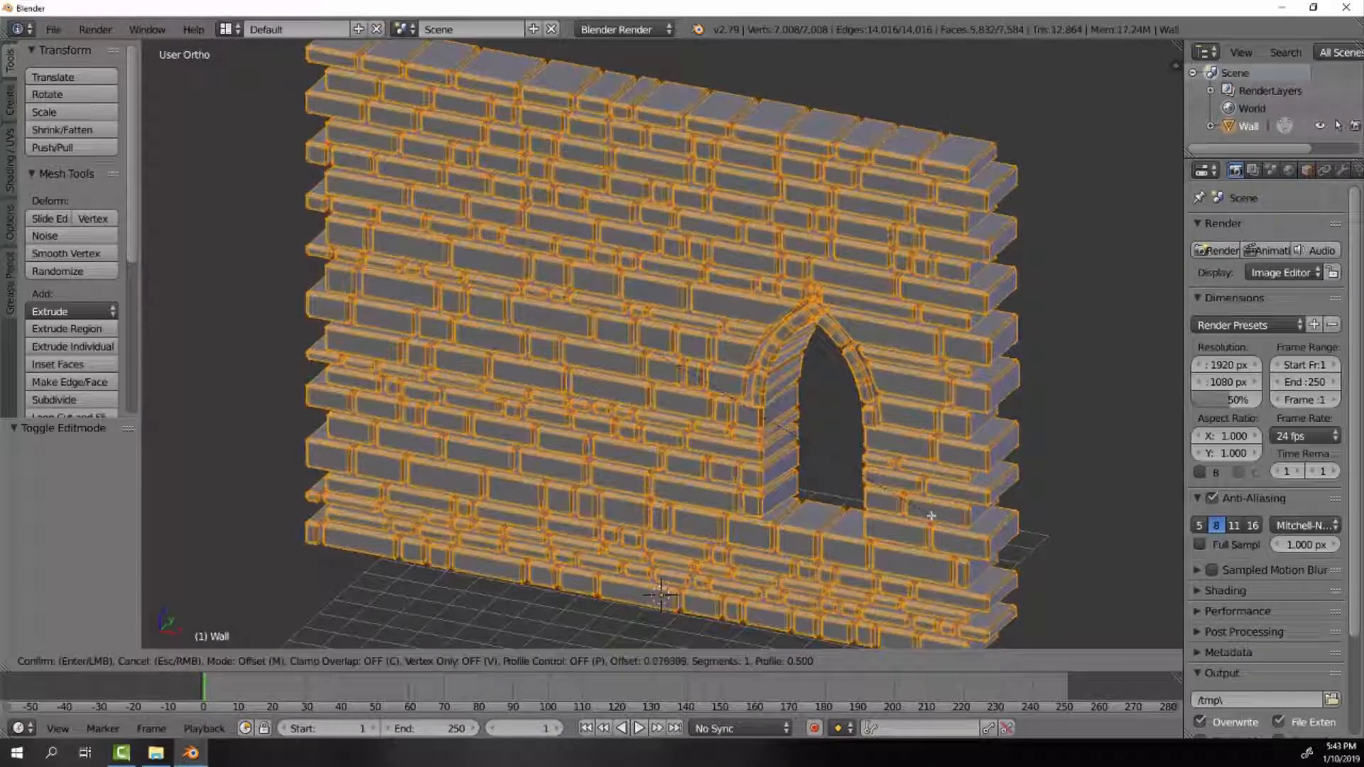
mouse_move(930, 516)
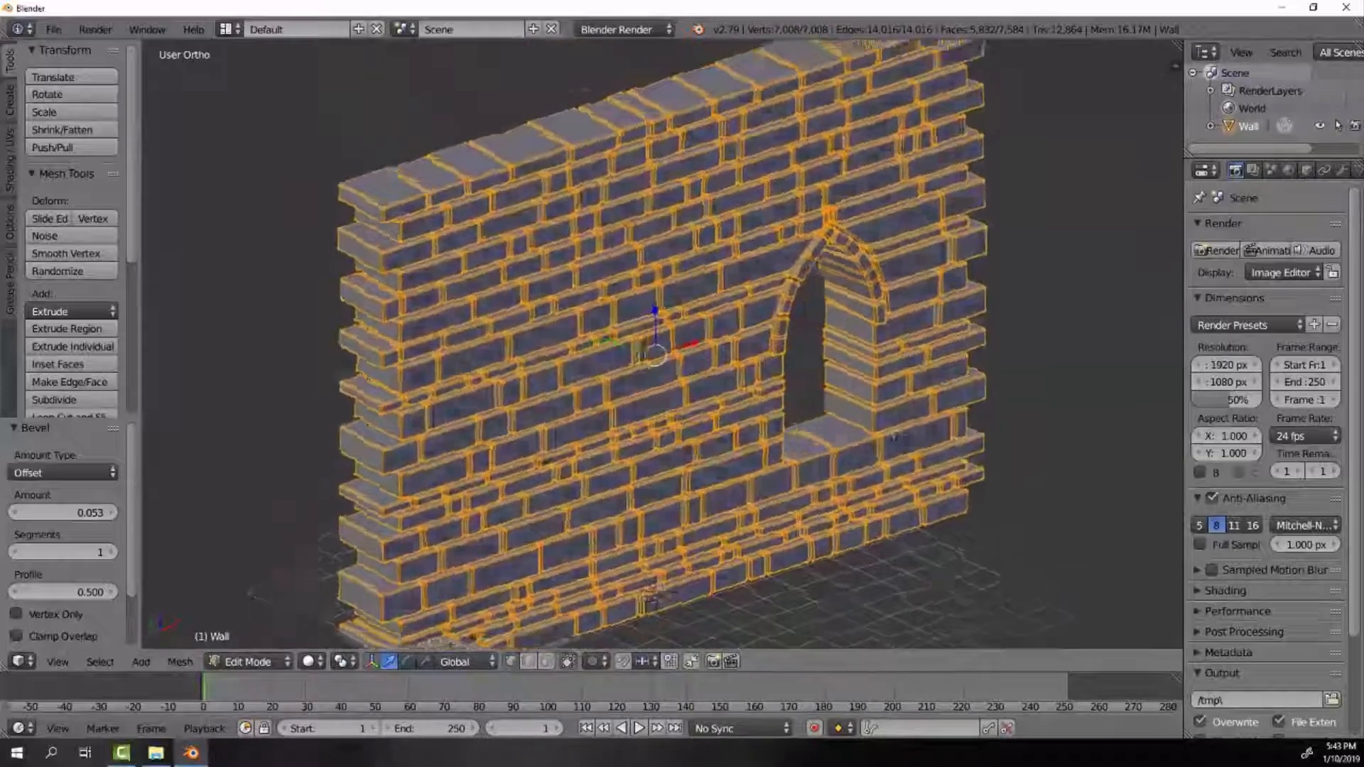
key(Tab)
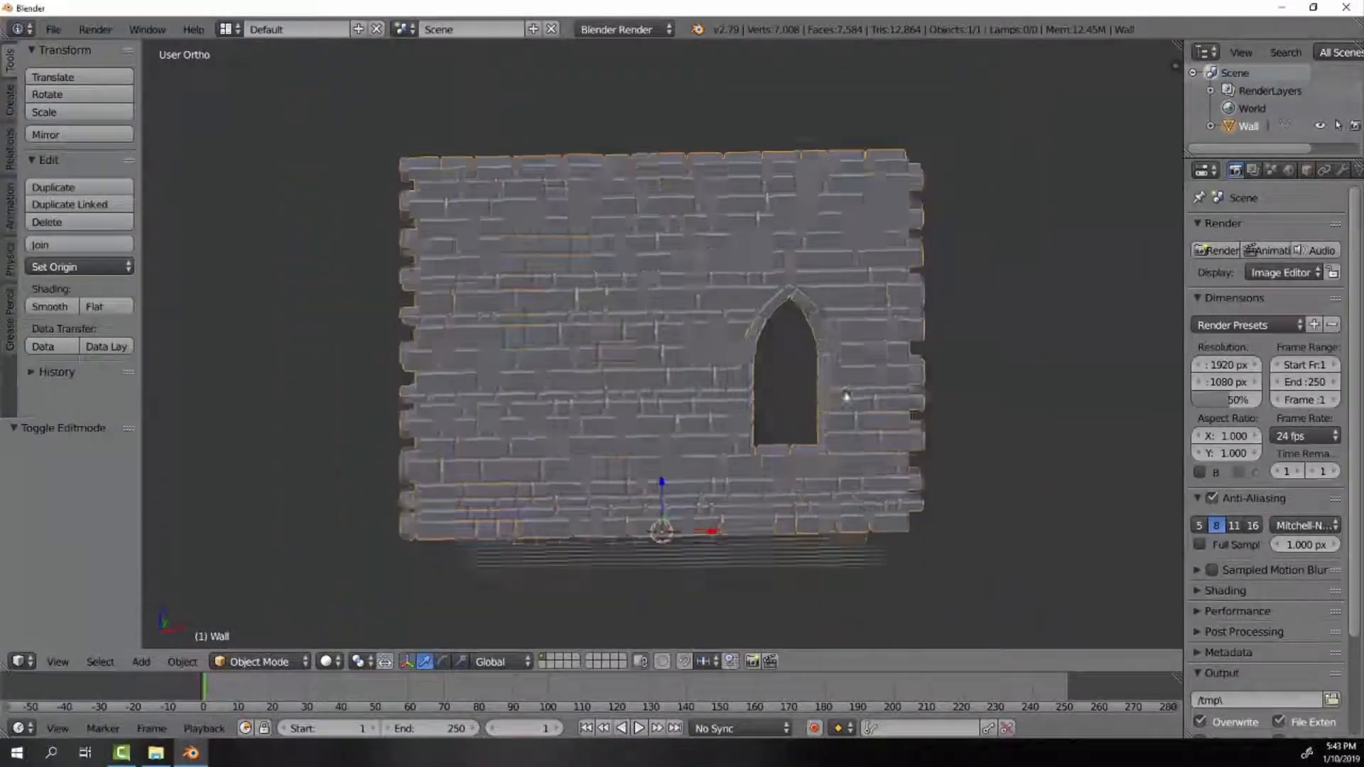